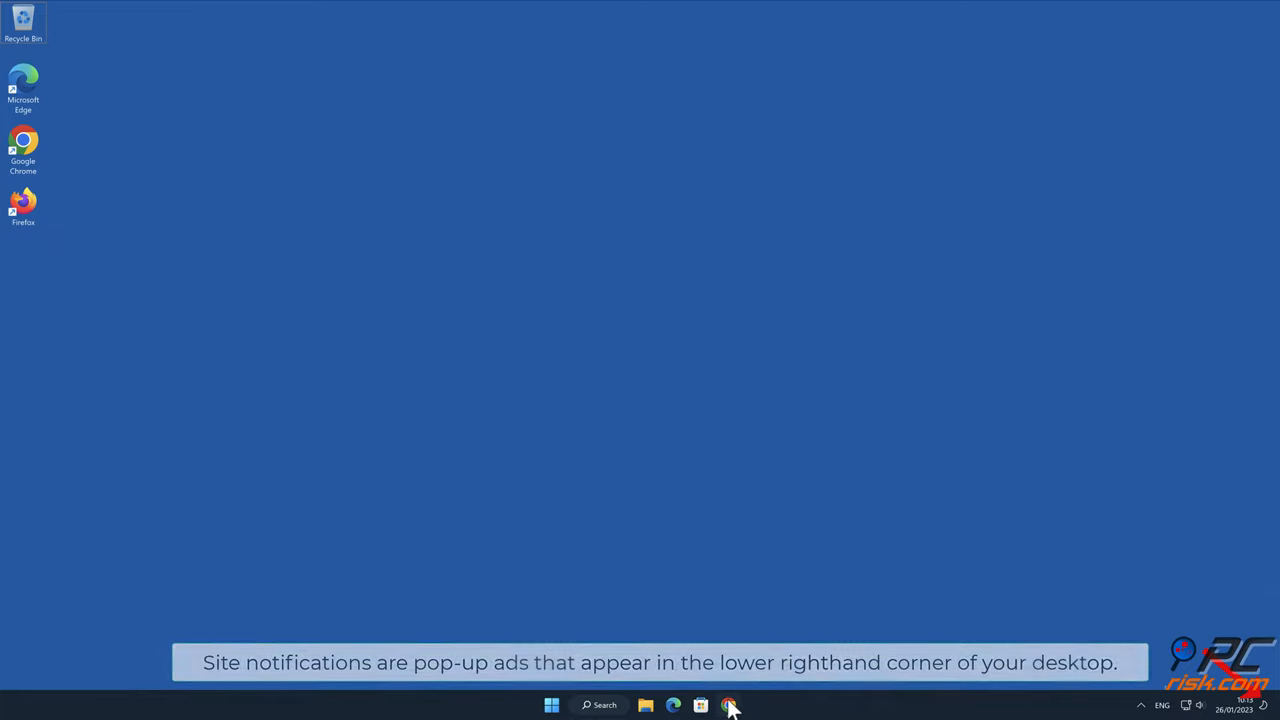
Step: Launch Chrome and land on the spam video page requesting notification permission
{"action": "left_click", "coordinate": [728, 706]}
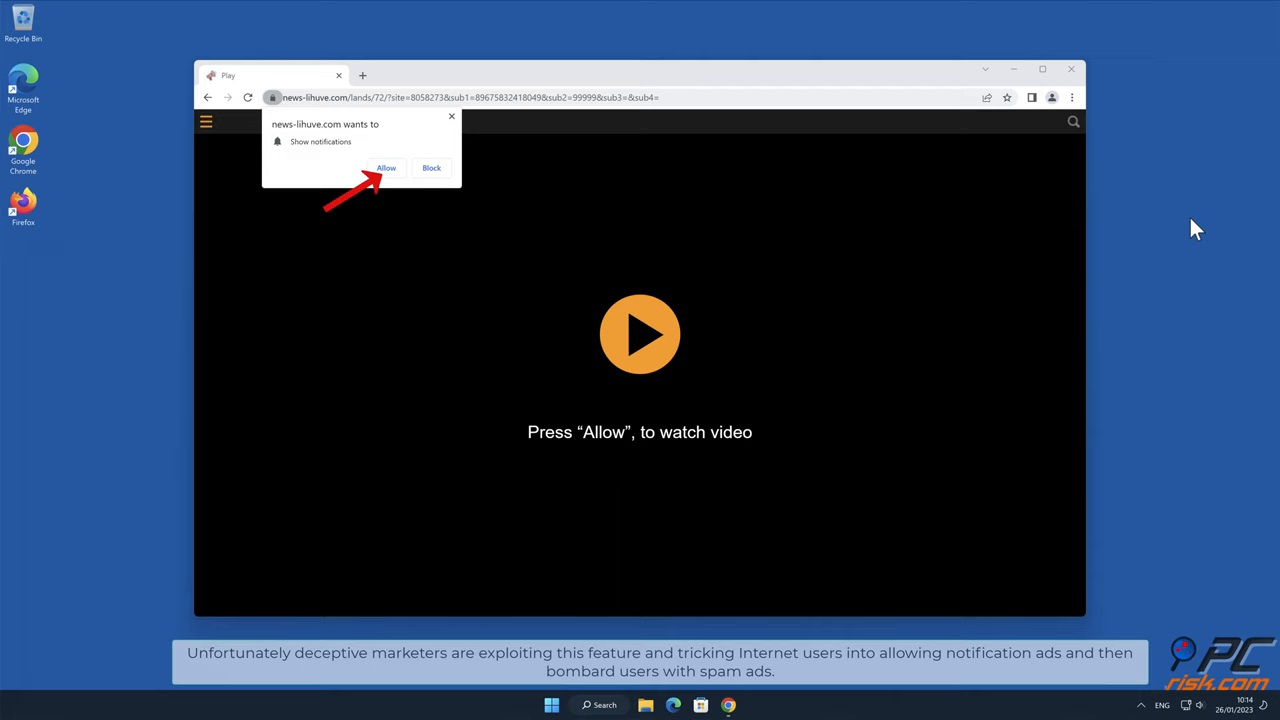
{"action": "mouse_move", "coordinate": [416, 200]}
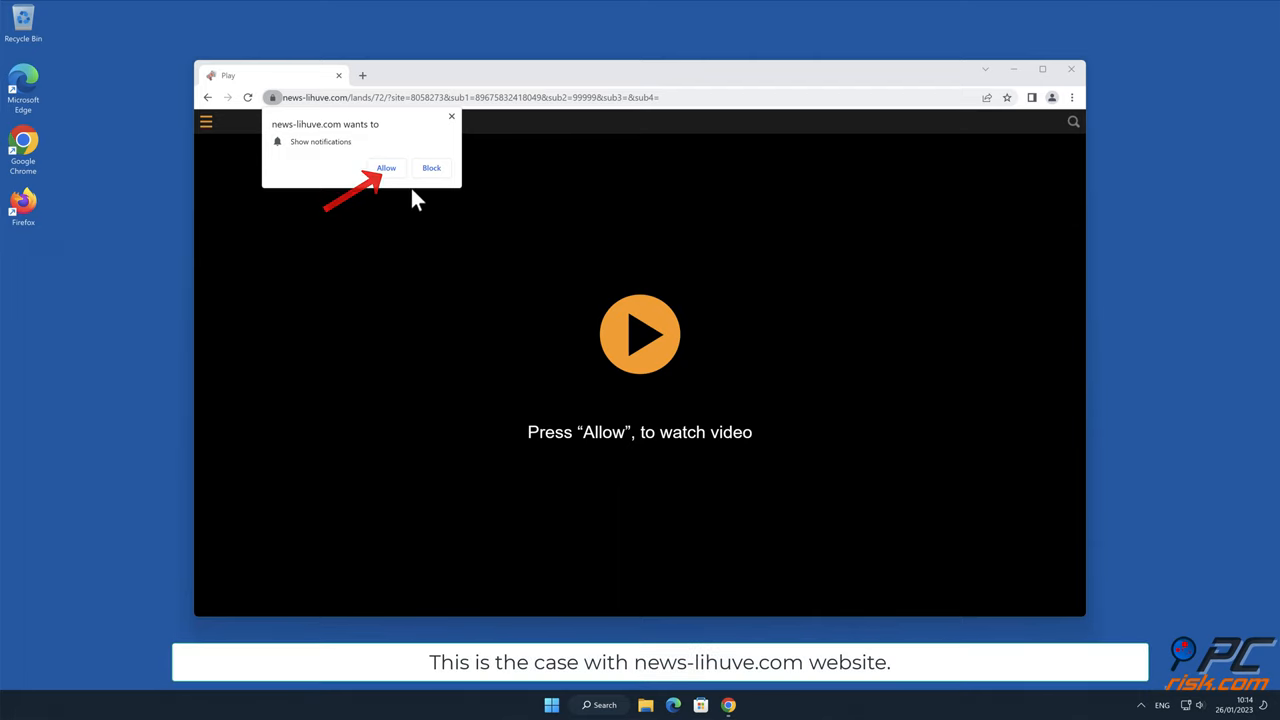
Step: Close the Chrome window with the spam notification prompt, returning to the desktop
{"action": "left_click", "coordinate": [384, 168]}
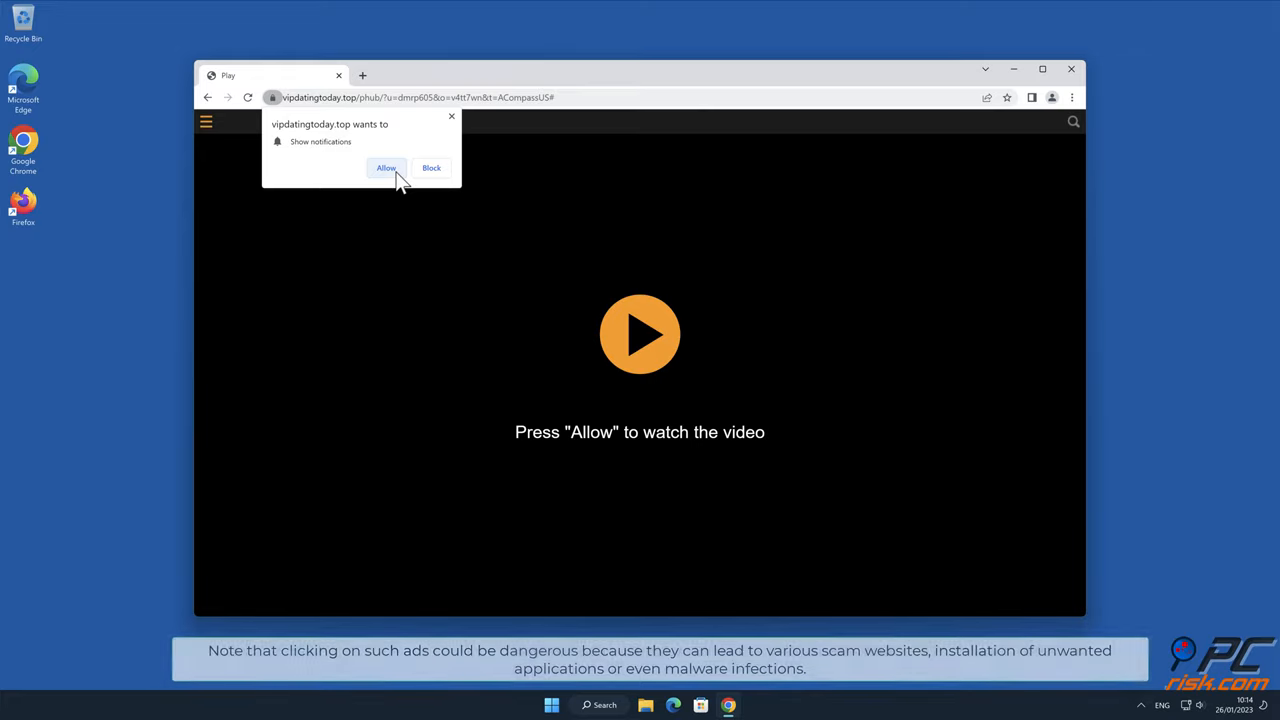
{"action": "mouse_move", "coordinate": [1056, 92]}
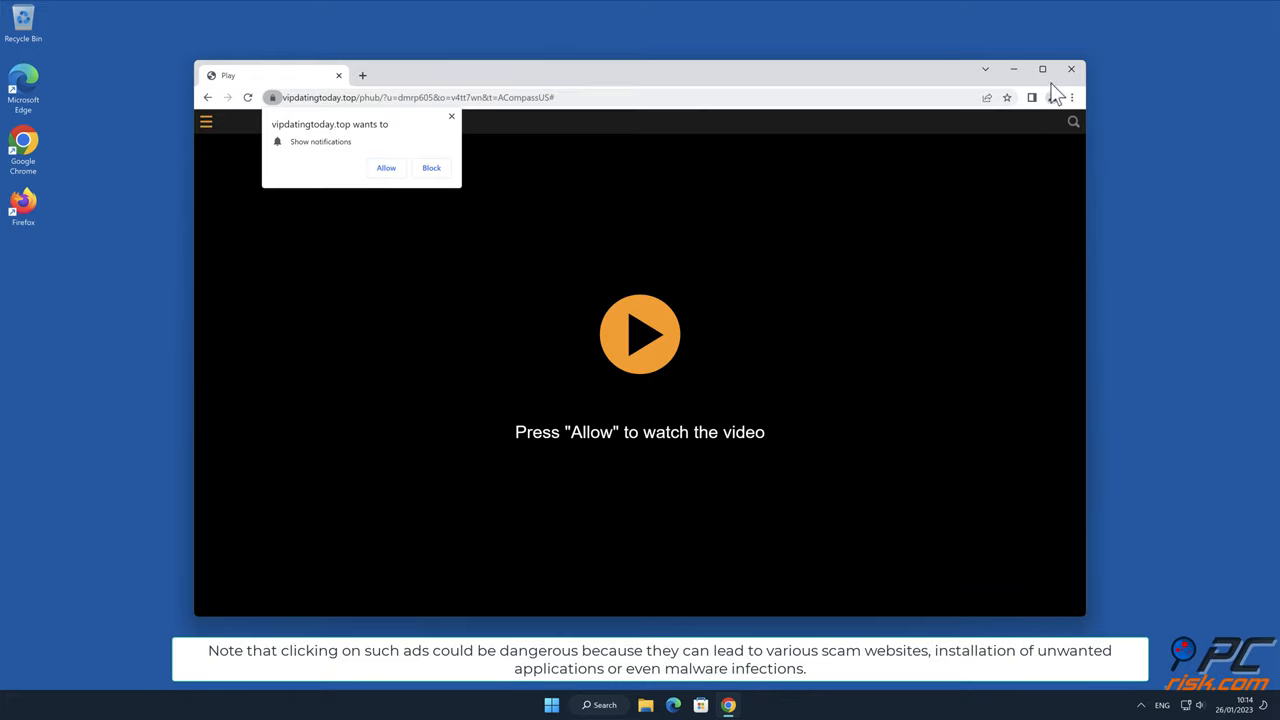
{"action": "left_click", "coordinate": [1082, 68]}
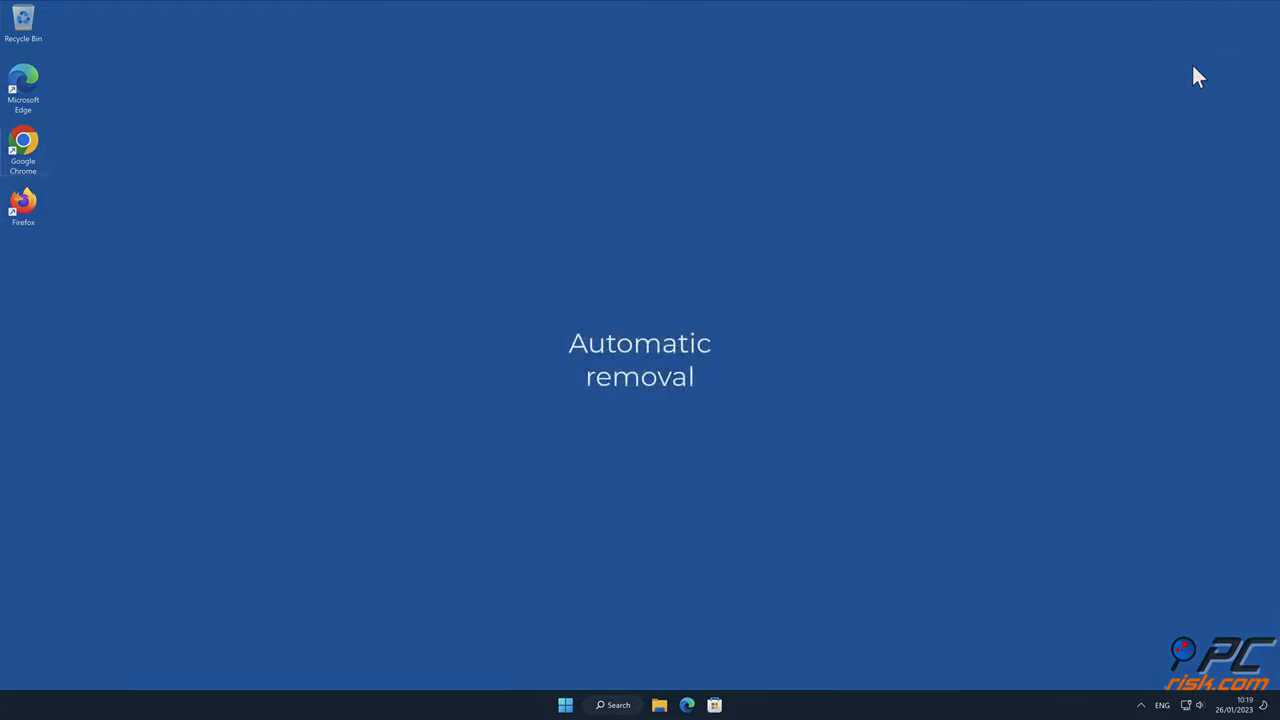
{"action": "mouse_move", "coordinate": [56, 150]}
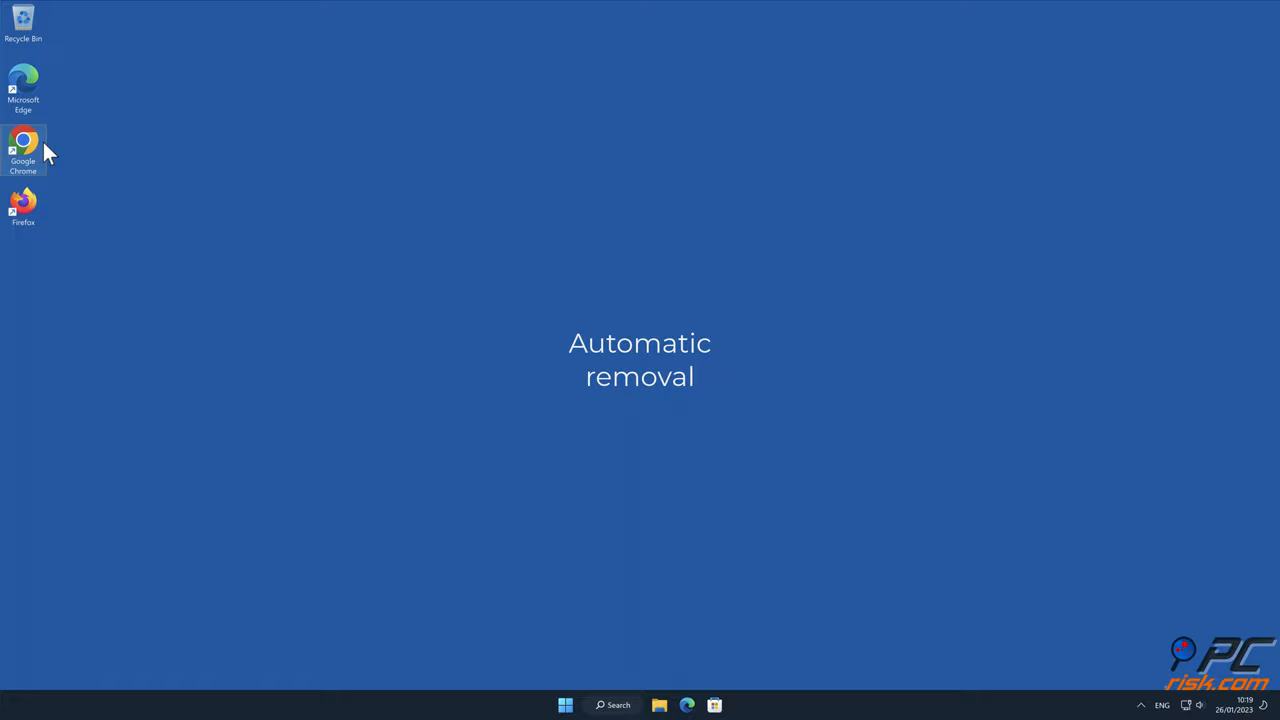
Step: Go to combocleaner.com in Chrome and download Combo Cleaner for Windows
{"action": "double_click", "coordinate": [24, 140]}
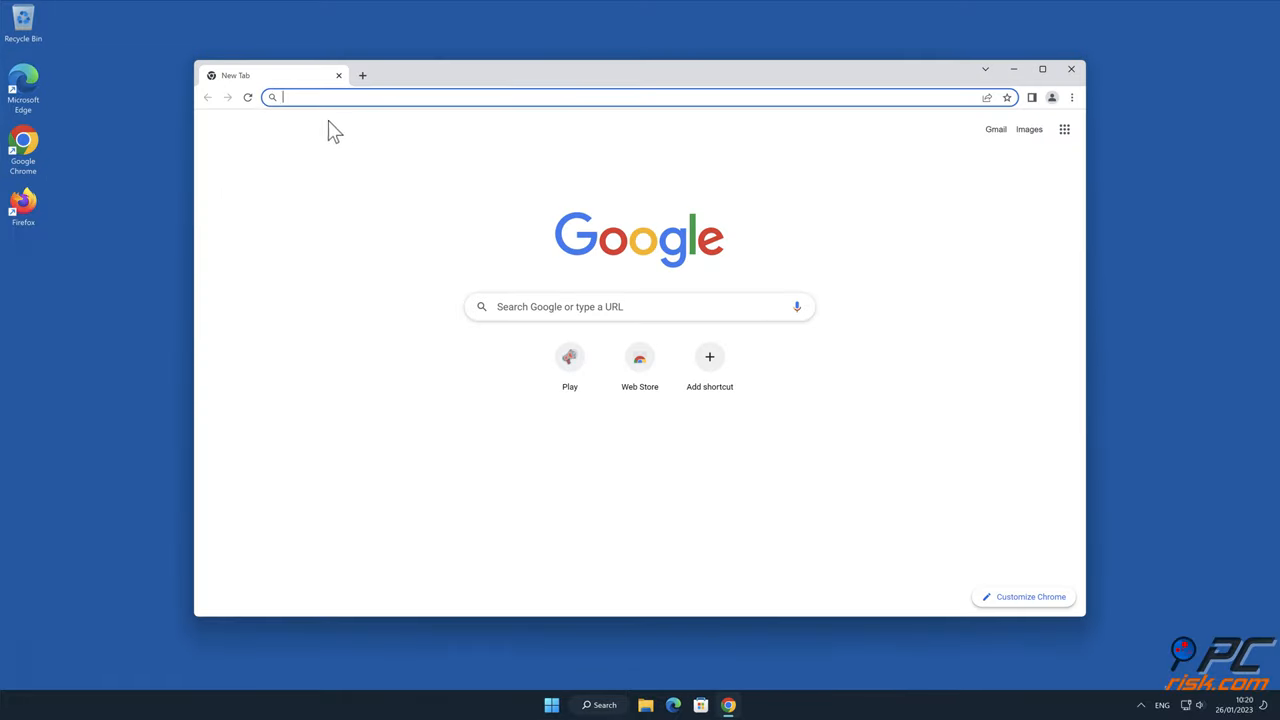
{"action": "type", "text": "www.combocl"}
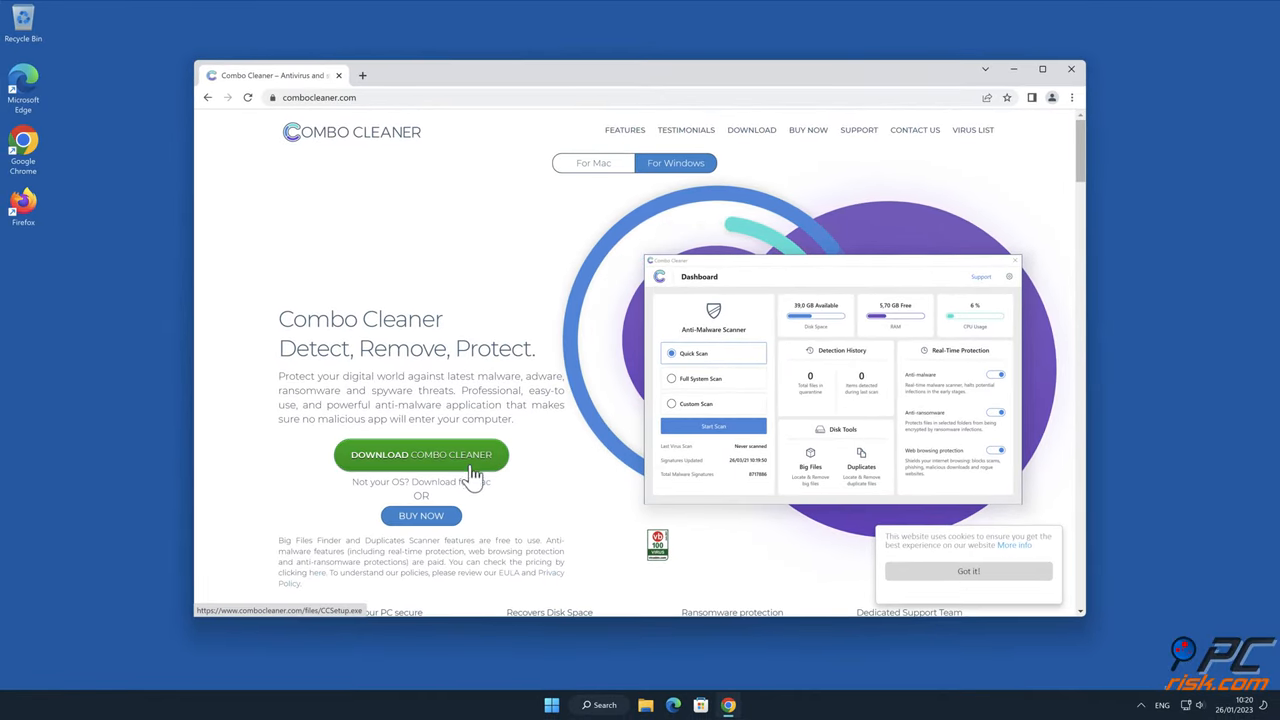
{"action": "left_click", "coordinate": [420, 456]}
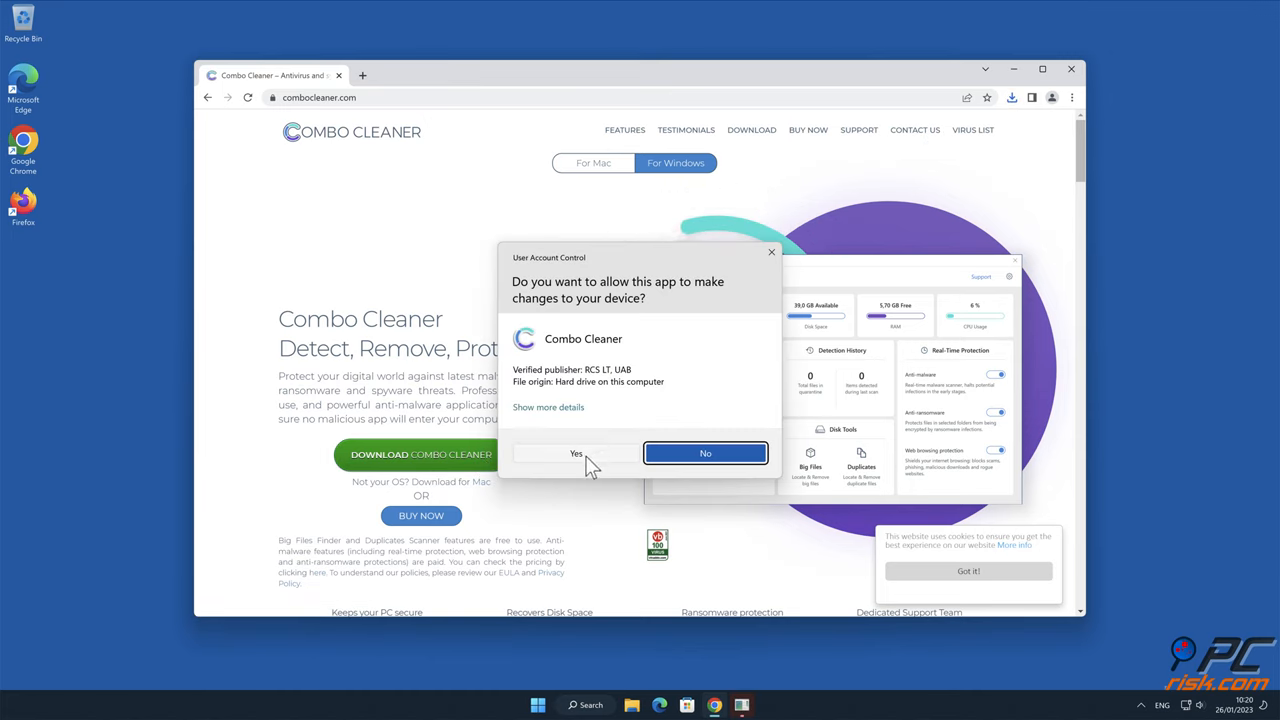
Step: Approve UAC, install Combo Cleaner to the default folder and launch it
{"action": "left_click", "coordinate": [576, 452]}
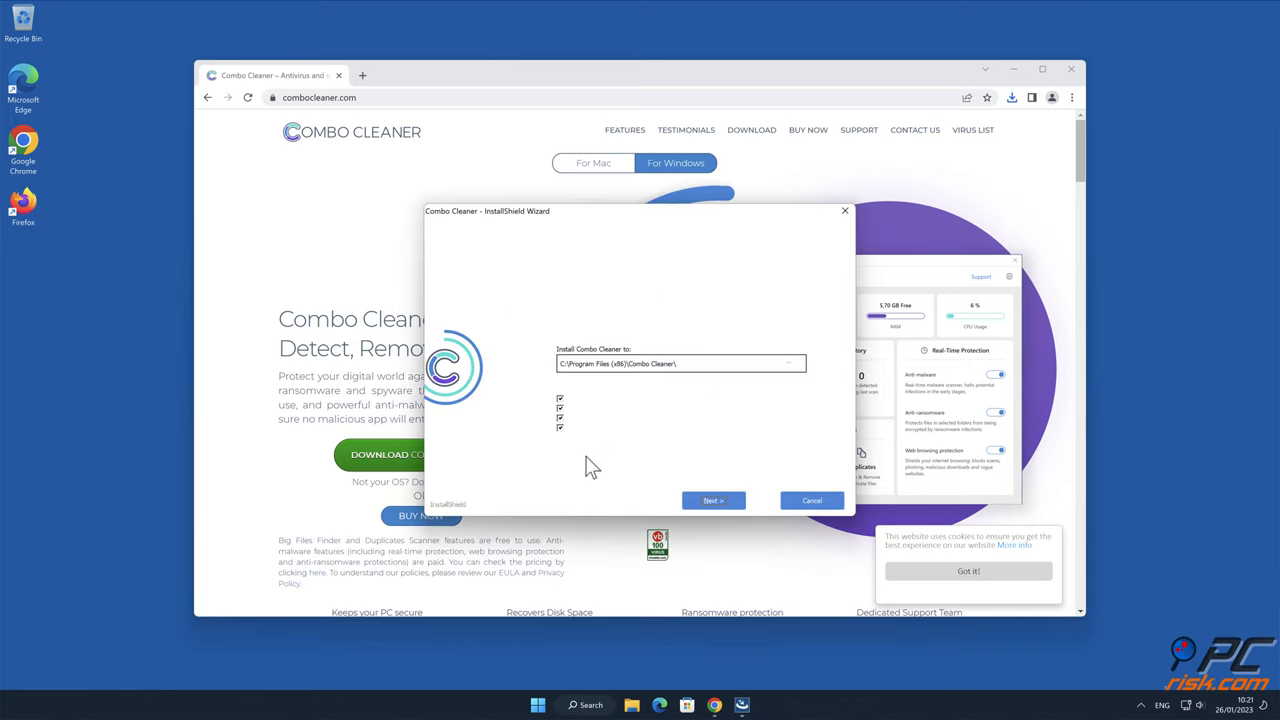
{"action": "left_click", "coordinate": [712, 500]}
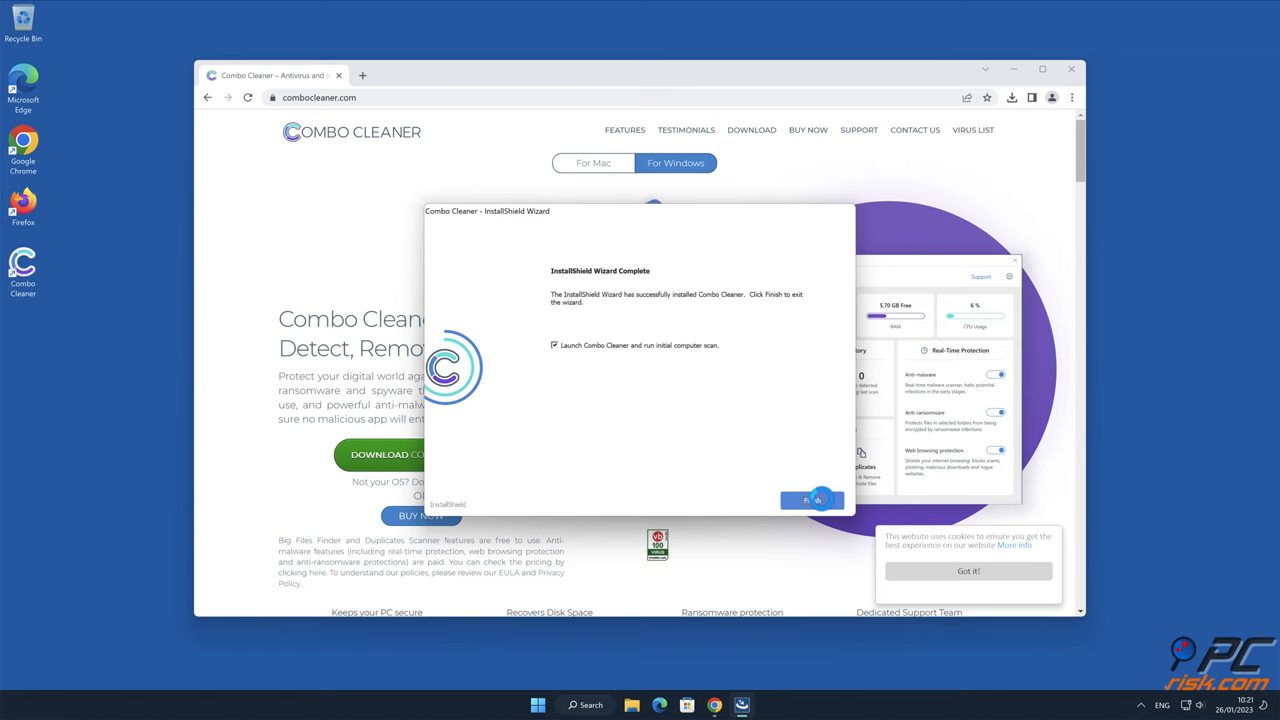
{"action": "left_click", "coordinate": [812, 500]}
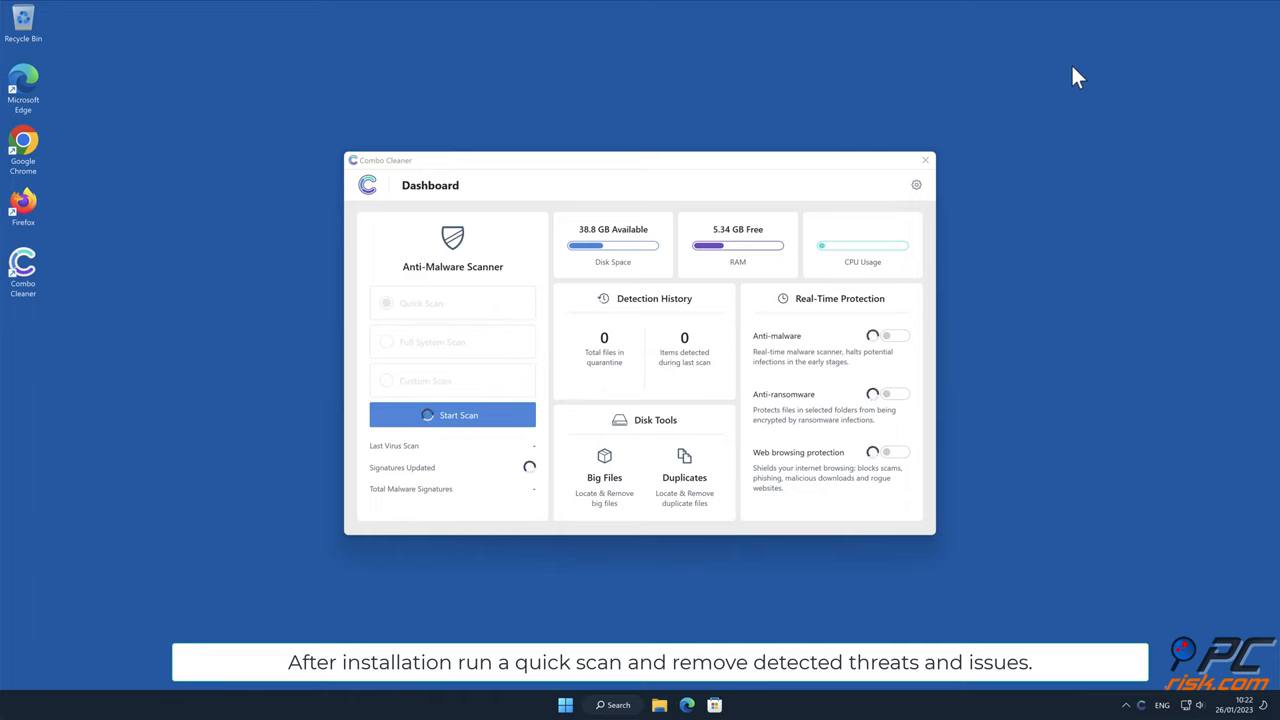
Step: Run a quick malware scan and activate the premium licence
{"action": "left_click", "coordinate": [452, 414]}
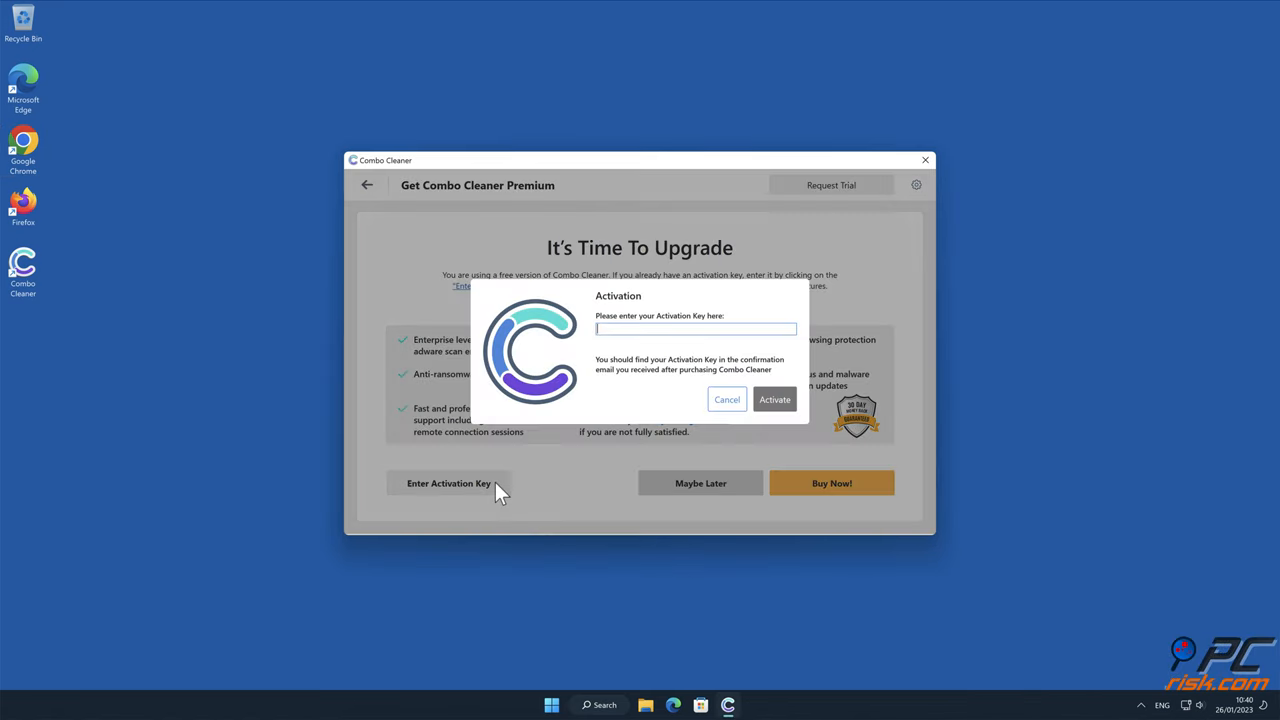
{"action": "left_click", "coordinate": [774, 400]}
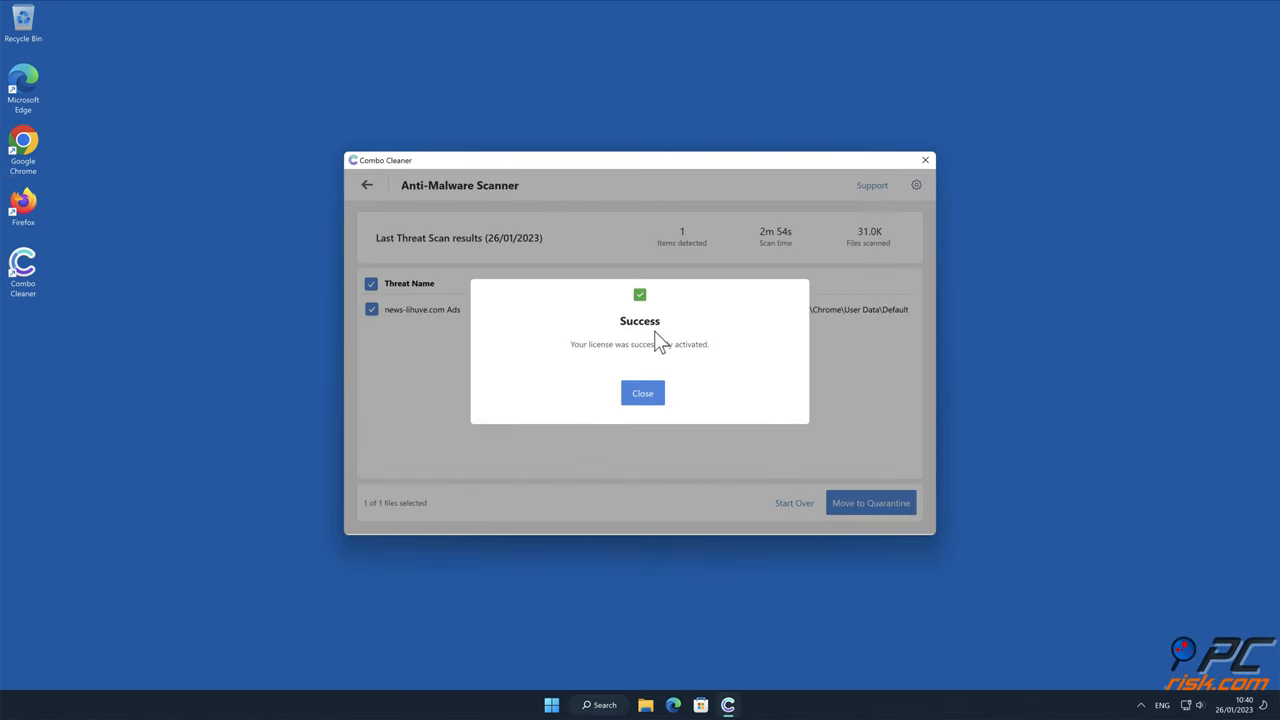
{"action": "left_click", "coordinate": [642, 392]}
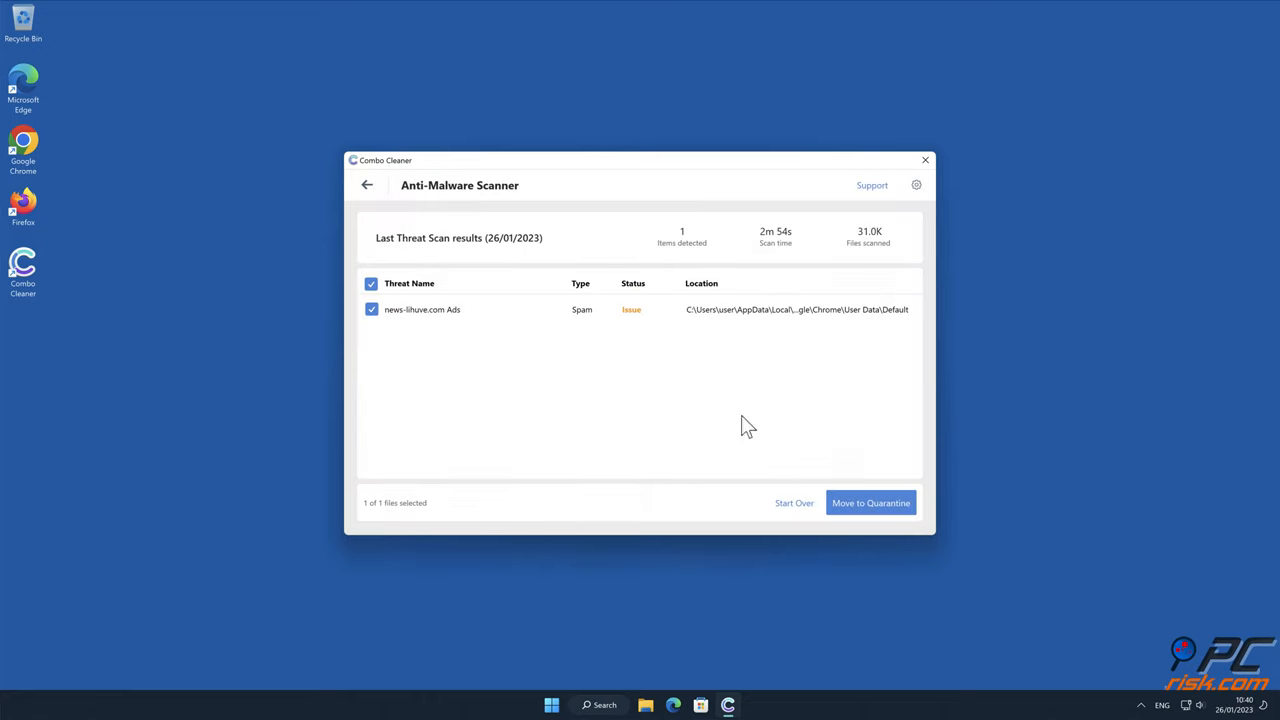
Step: Move the detected spam ads threat to quarantine and close Combo Cleaner
{"action": "left_click", "coordinate": [872, 502]}
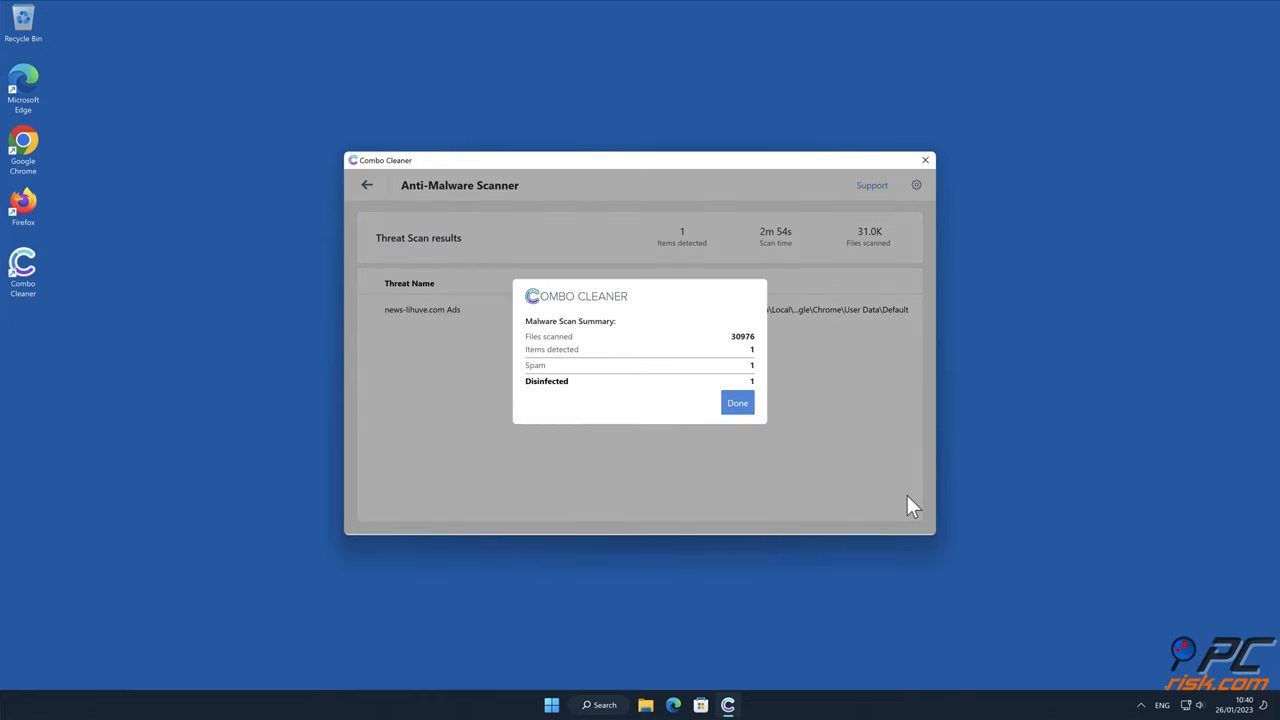
{"action": "left_click", "coordinate": [736, 402]}
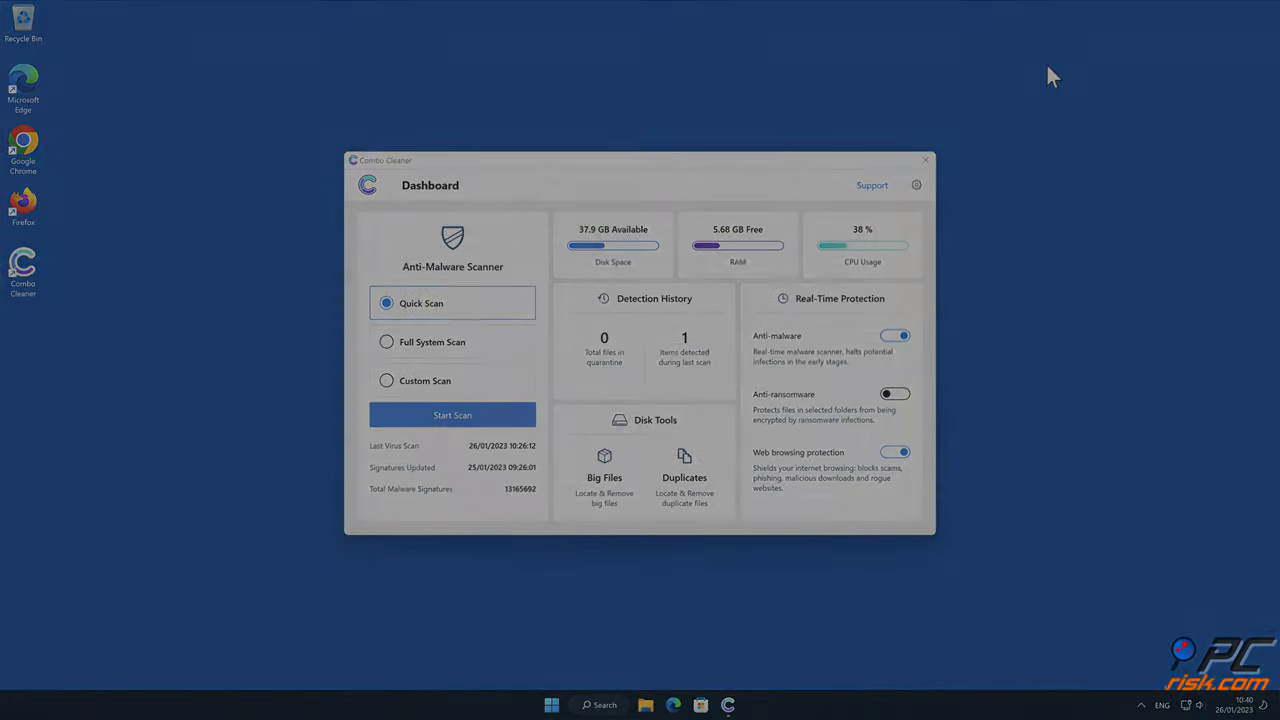
{"action": "left_click", "coordinate": [922, 160]}
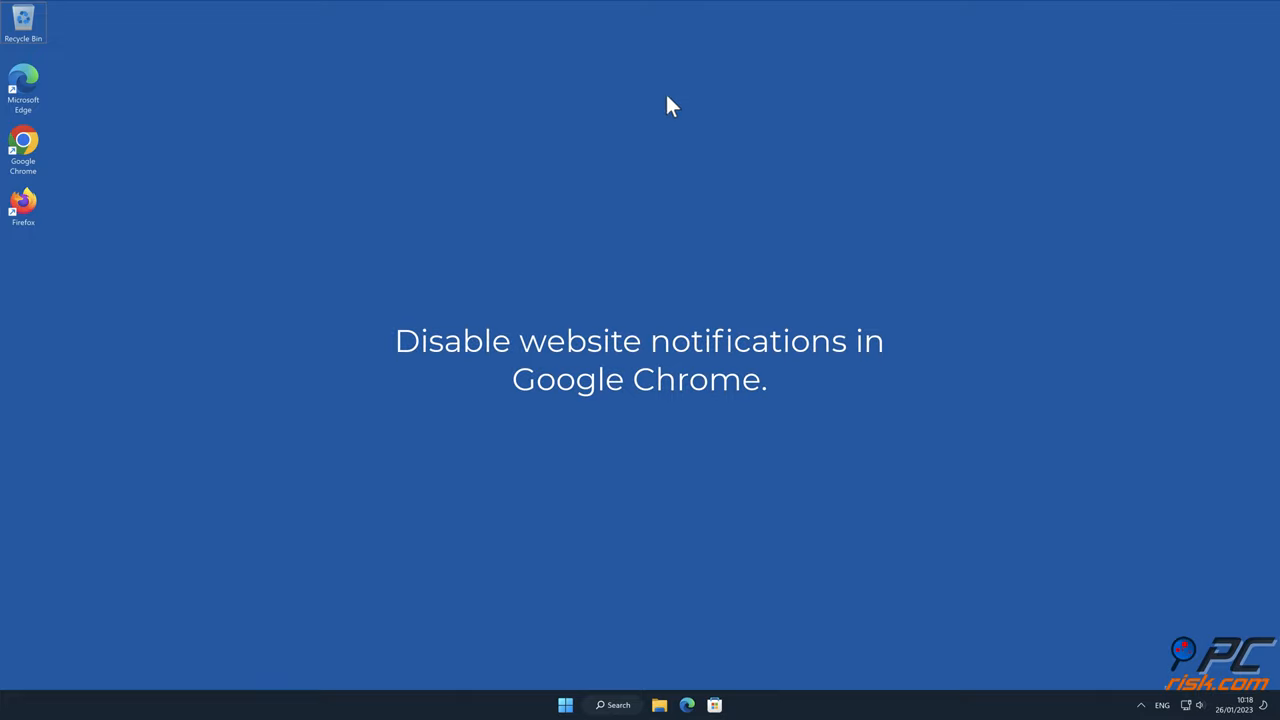
Step: Reopen Chrome and go to Settings > Privacy and security
{"action": "double_click", "coordinate": [24, 144]}
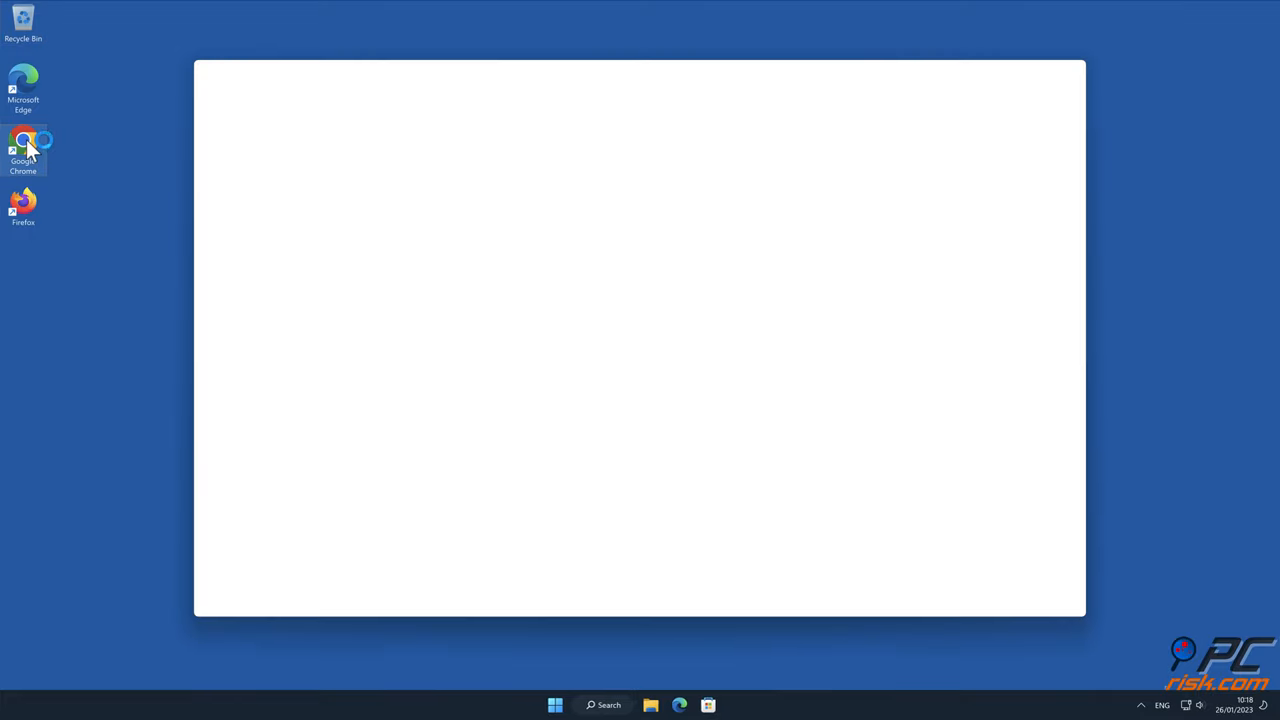
{"action": "double_click", "coordinate": [24, 142]}
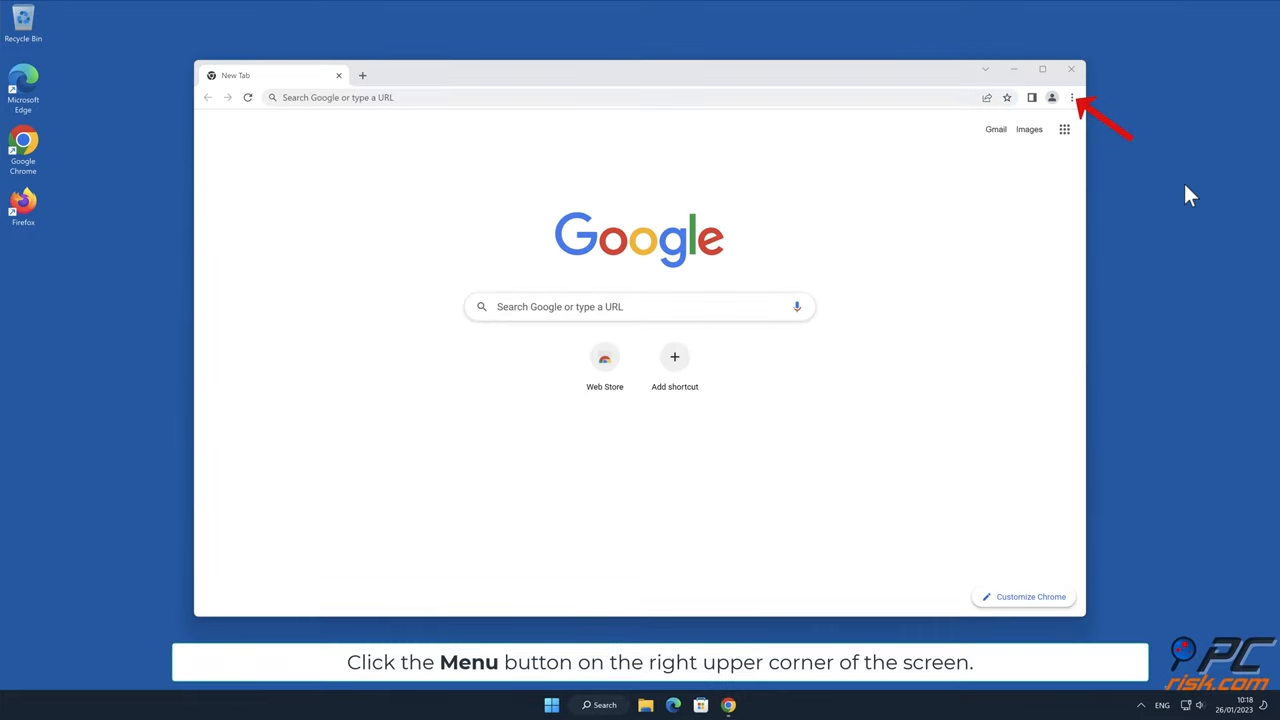
{"action": "left_click", "coordinate": [1076, 96]}
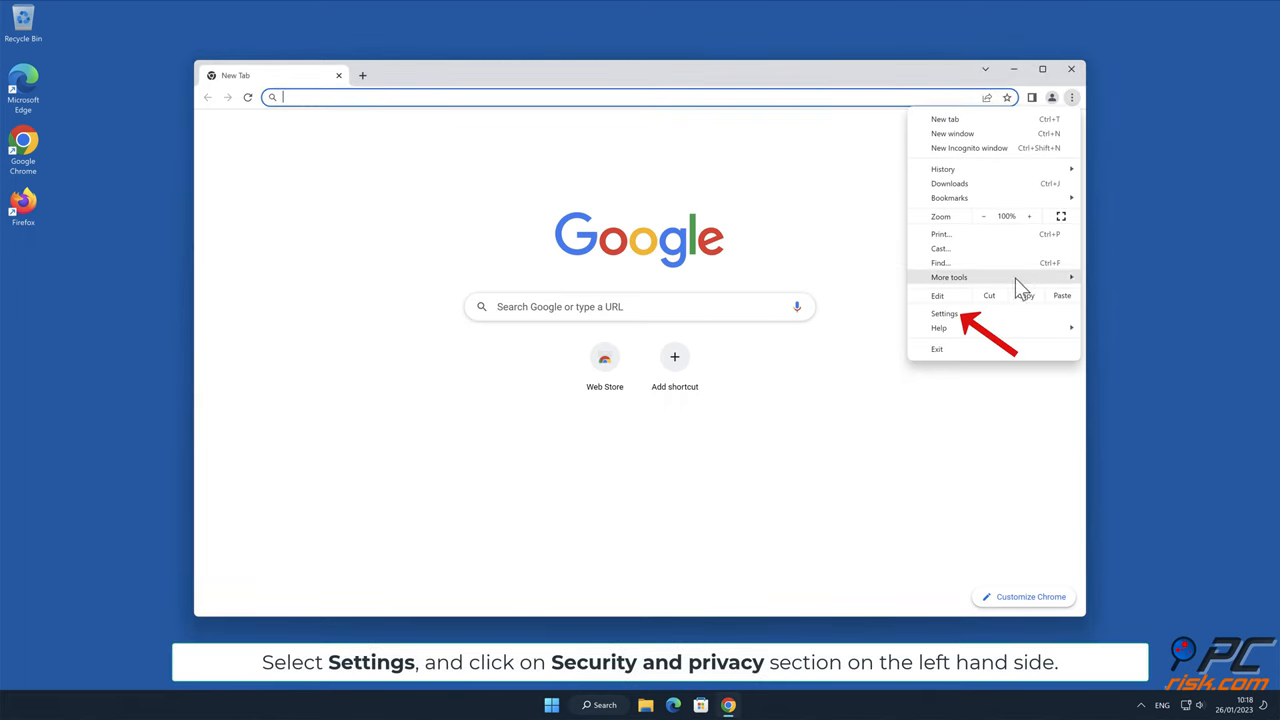
{"action": "left_click", "coordinate": [944, 312]}
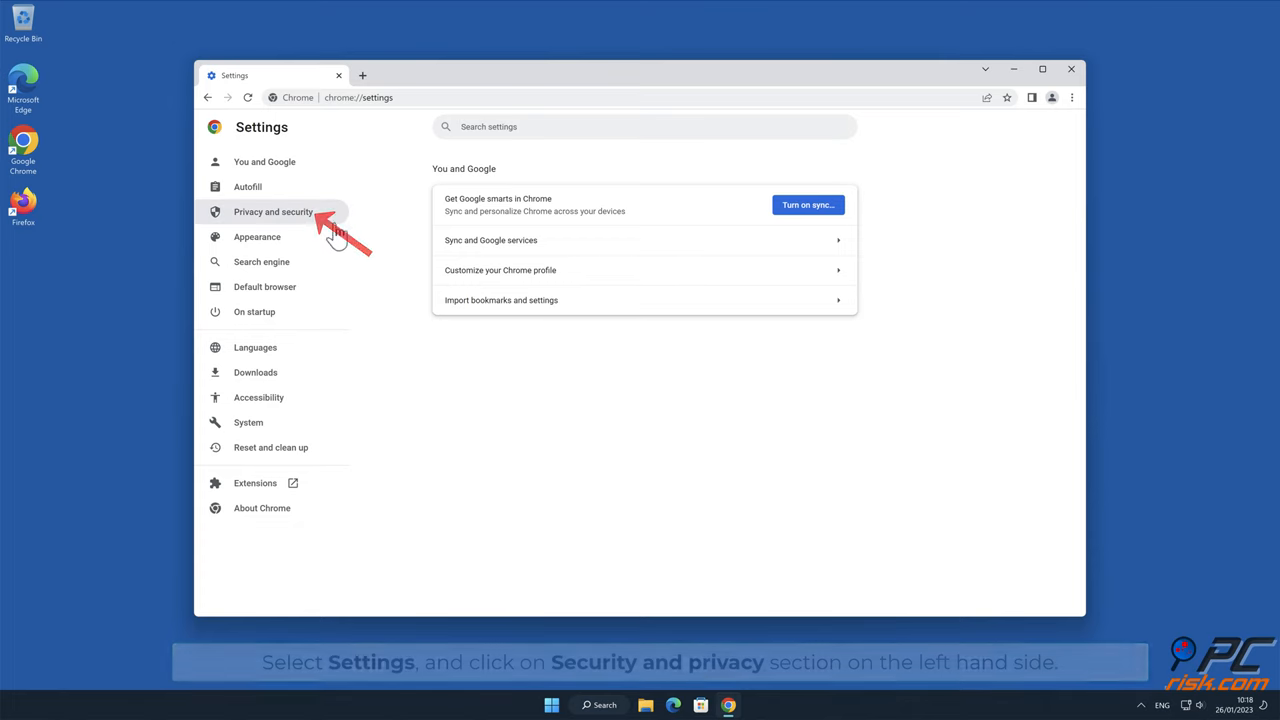
{"action": "left_click", "coordinate": [272, 212]}
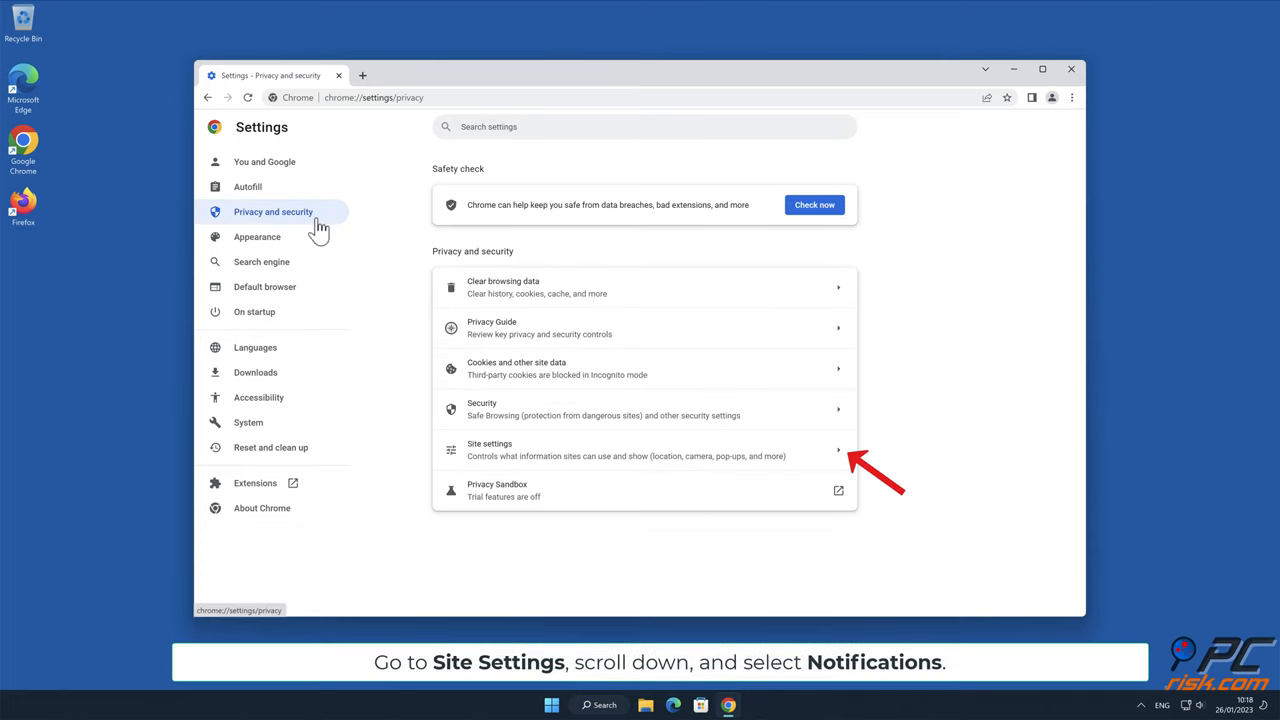
{"action": "mouse_move", "coordinate": [432, 260]}
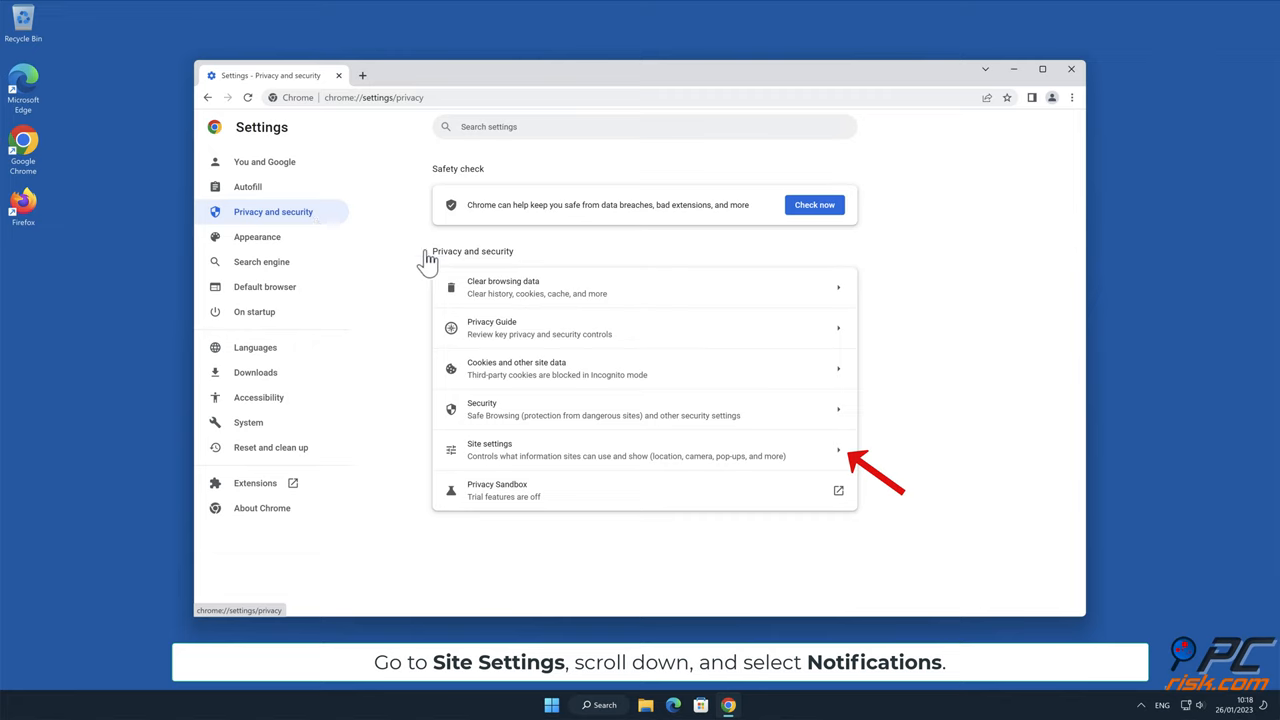
Step: In Site Settings > Notifications, remove the one allowed site and close Chrome
{"action": "left_click", "coordinate": [488, 444]}
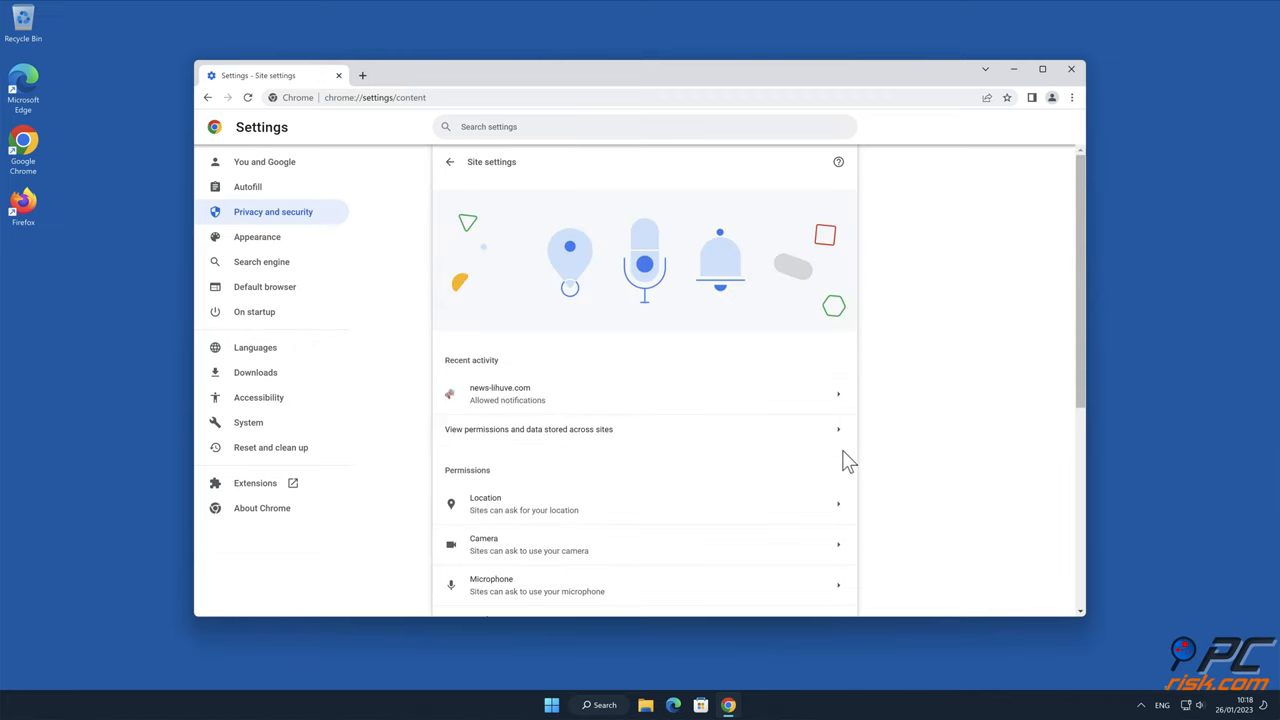
{"action": "scroll", "scroll_direction": "down", "scroll_amount": 3}
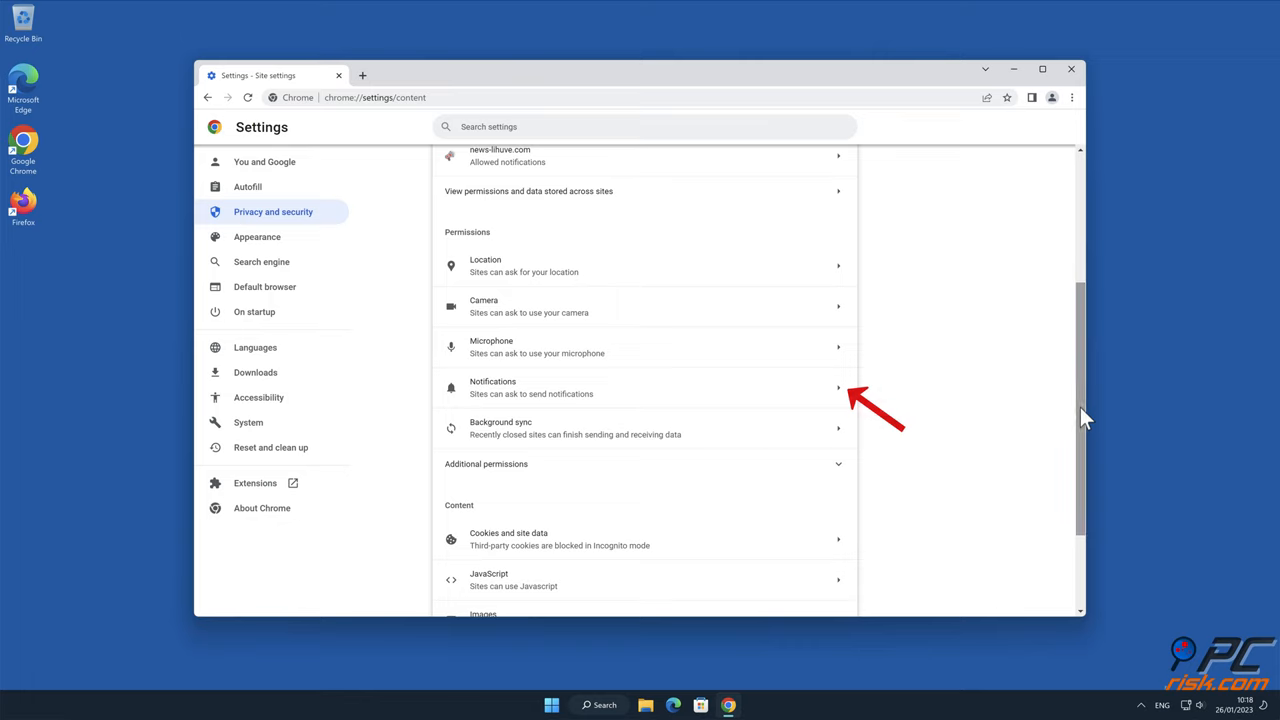
{"action": "left_click", "coordinate": [640, 388]}
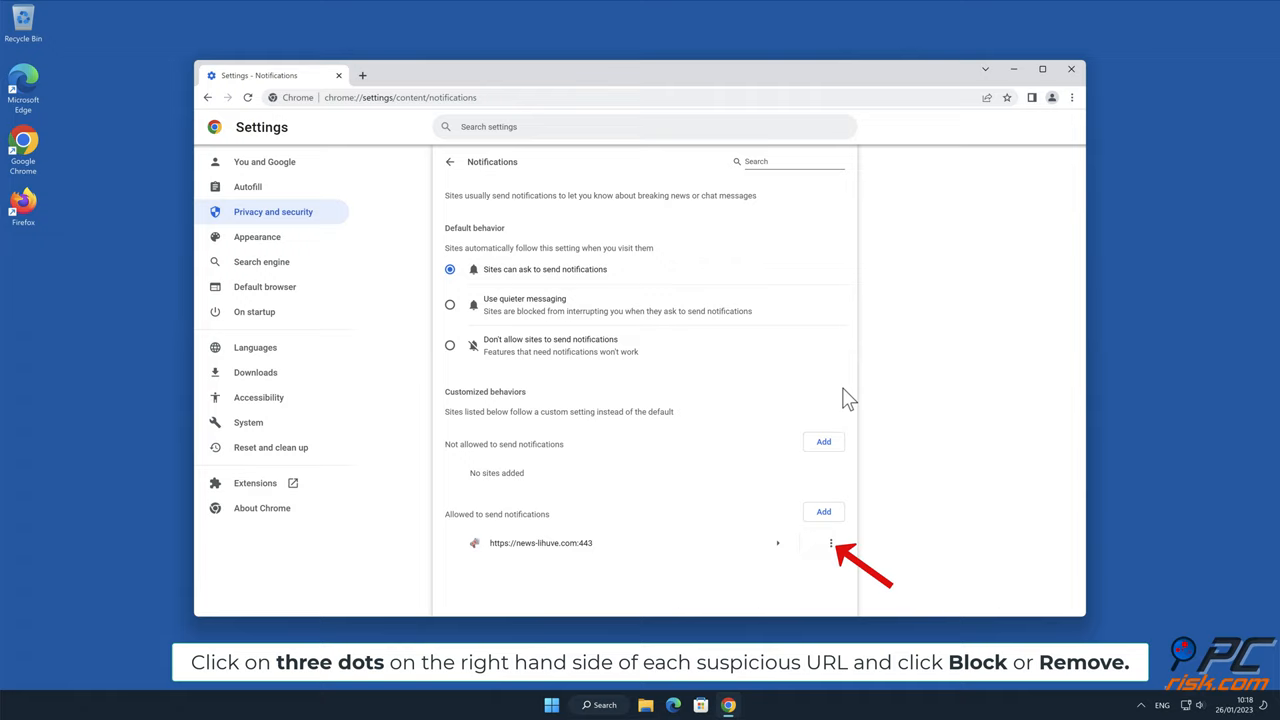
{"action": "left_click", "coordinate": [832, 542]}
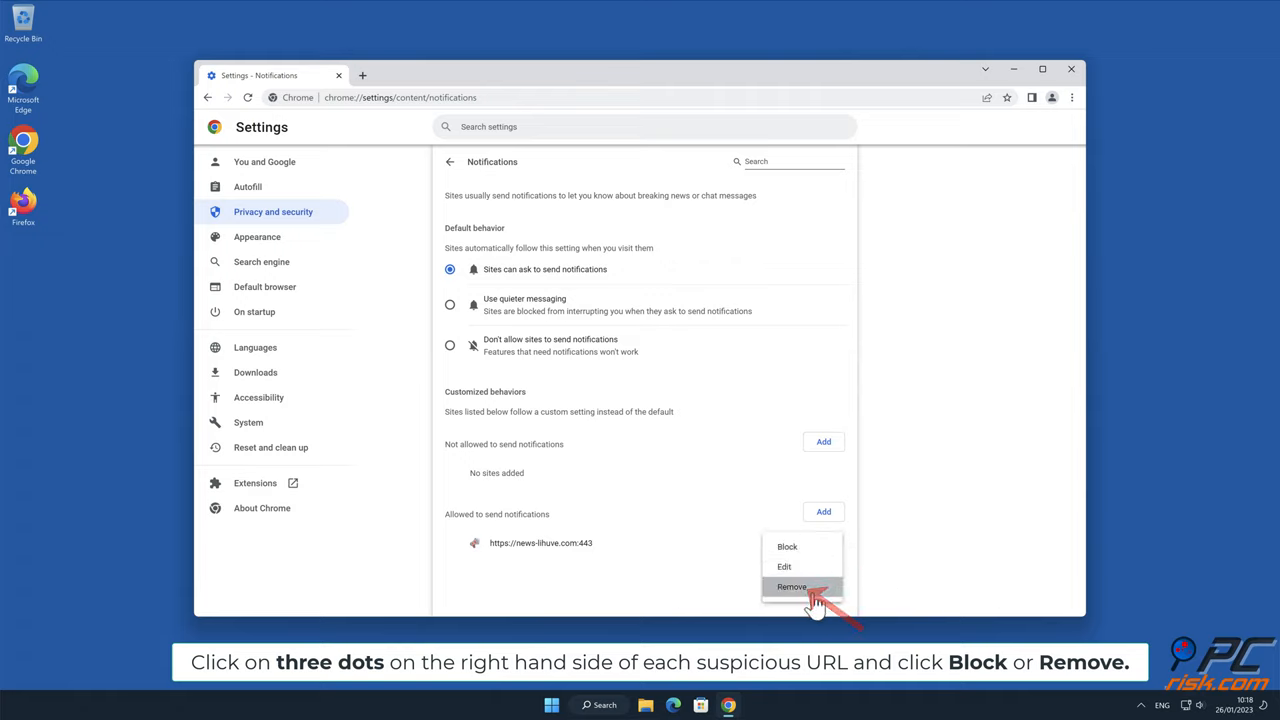
{"action": "left_click", "coordinate": [790, 586]}
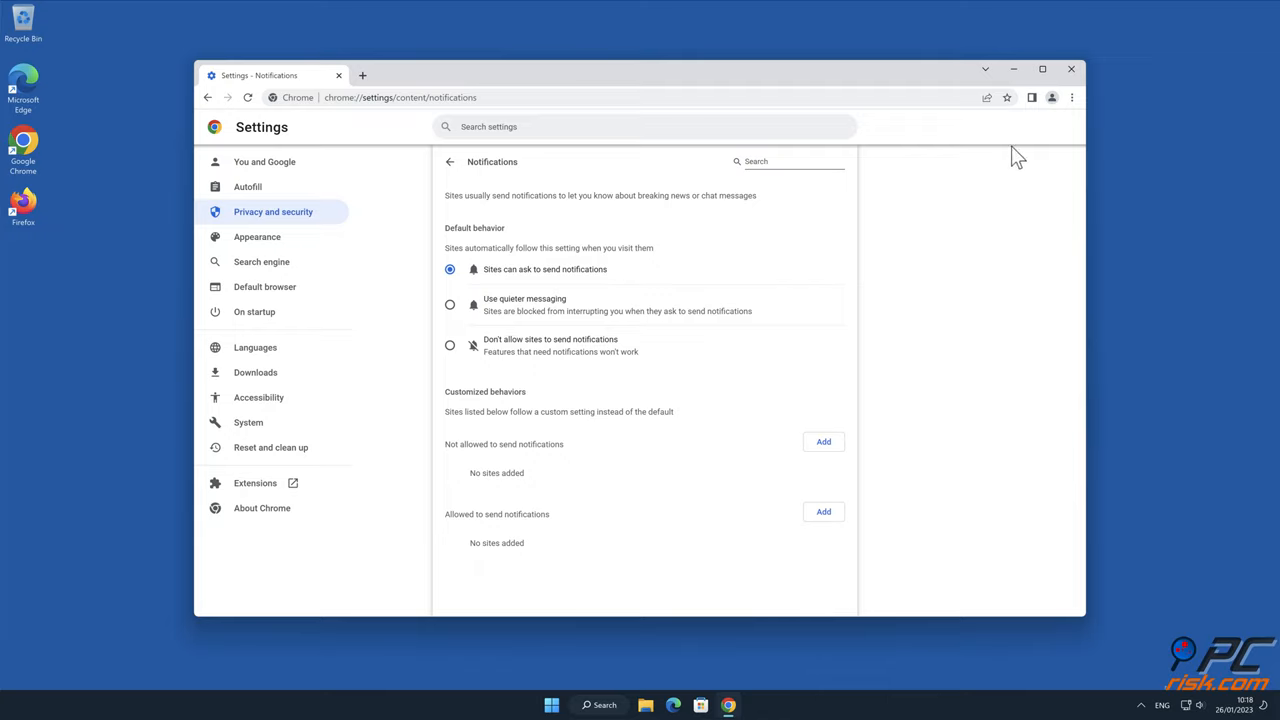
{"action": "left_click", "coordinate": [1072, 70]}
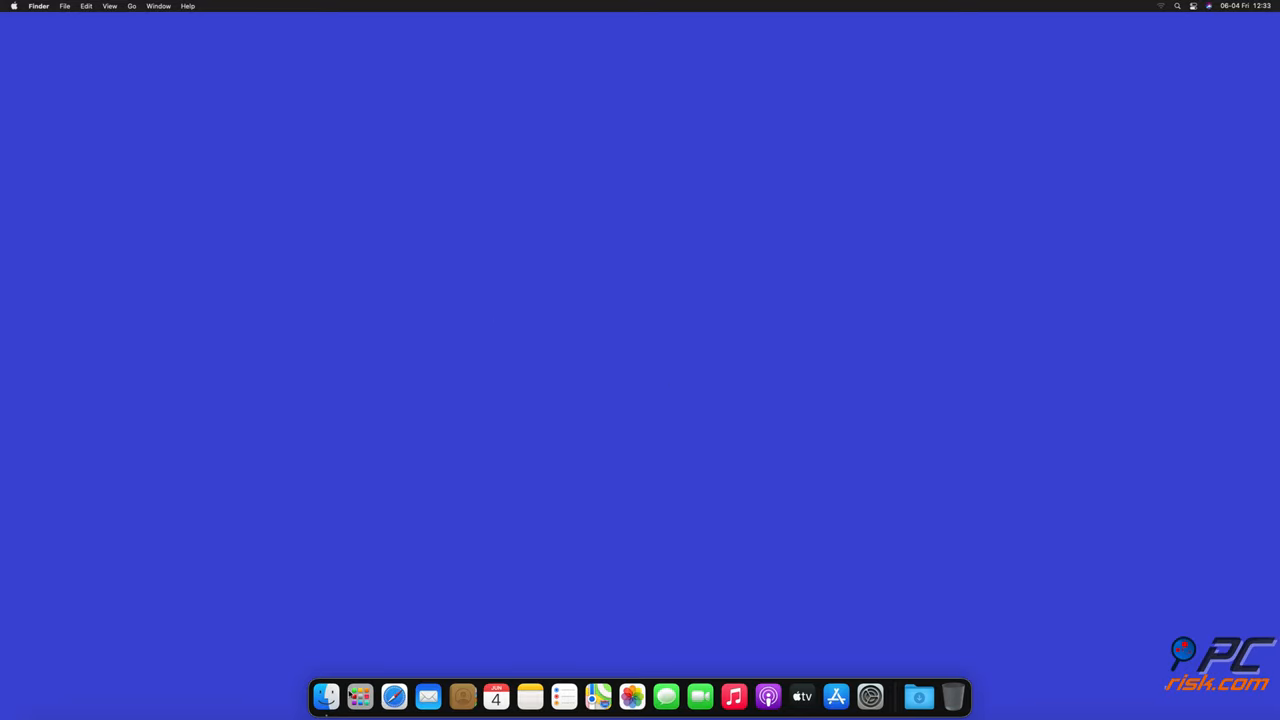
Step: Launch Safari and reach Preferences > Websites > Notifications
{"action": "left_click", "coordinate": [378, 692]}
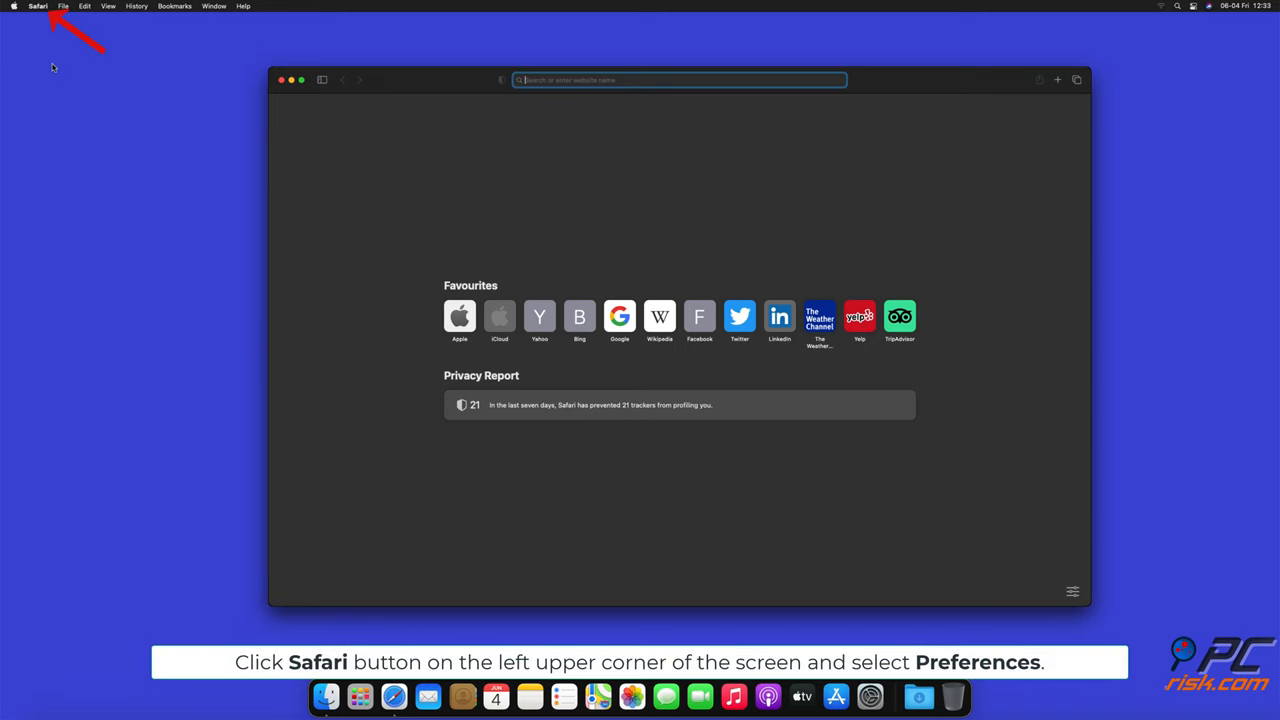
{"action": "left_click", "coordinate": [38, 8]}
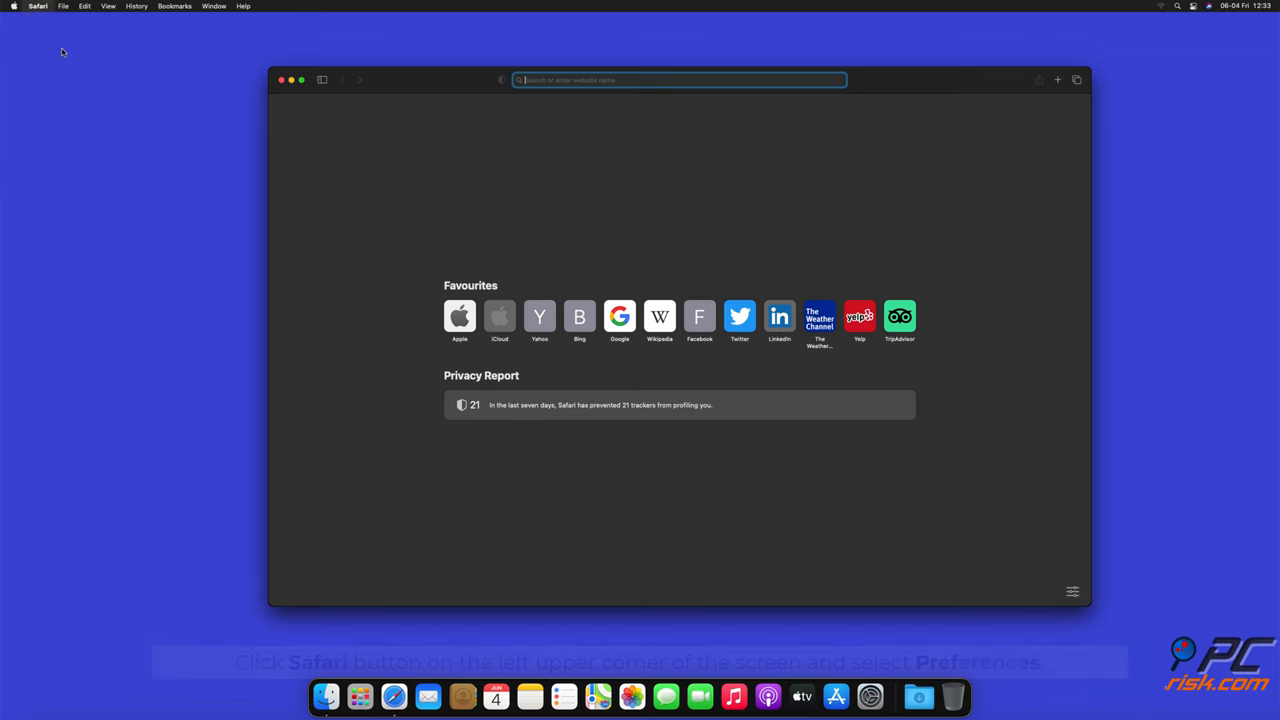
{"action": "left_click", "coordinate": [36, 8]}
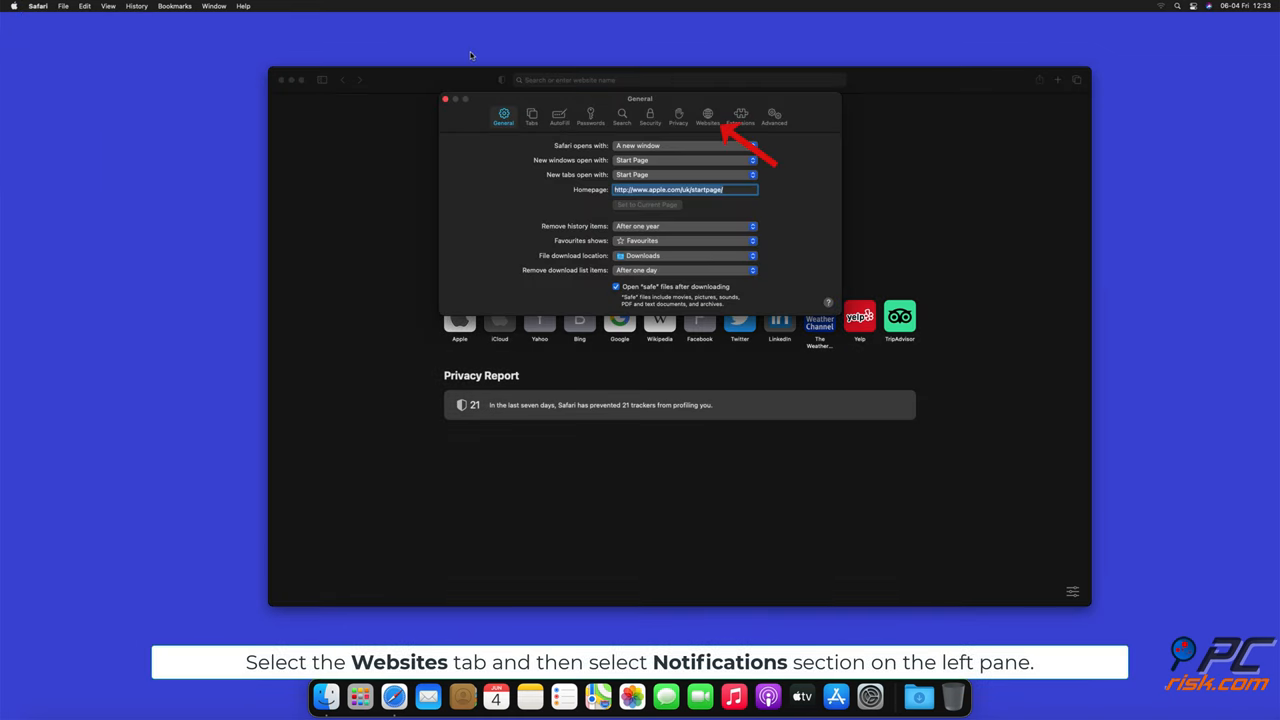
{"action": "left_click", "coordinate": [710, 114]}
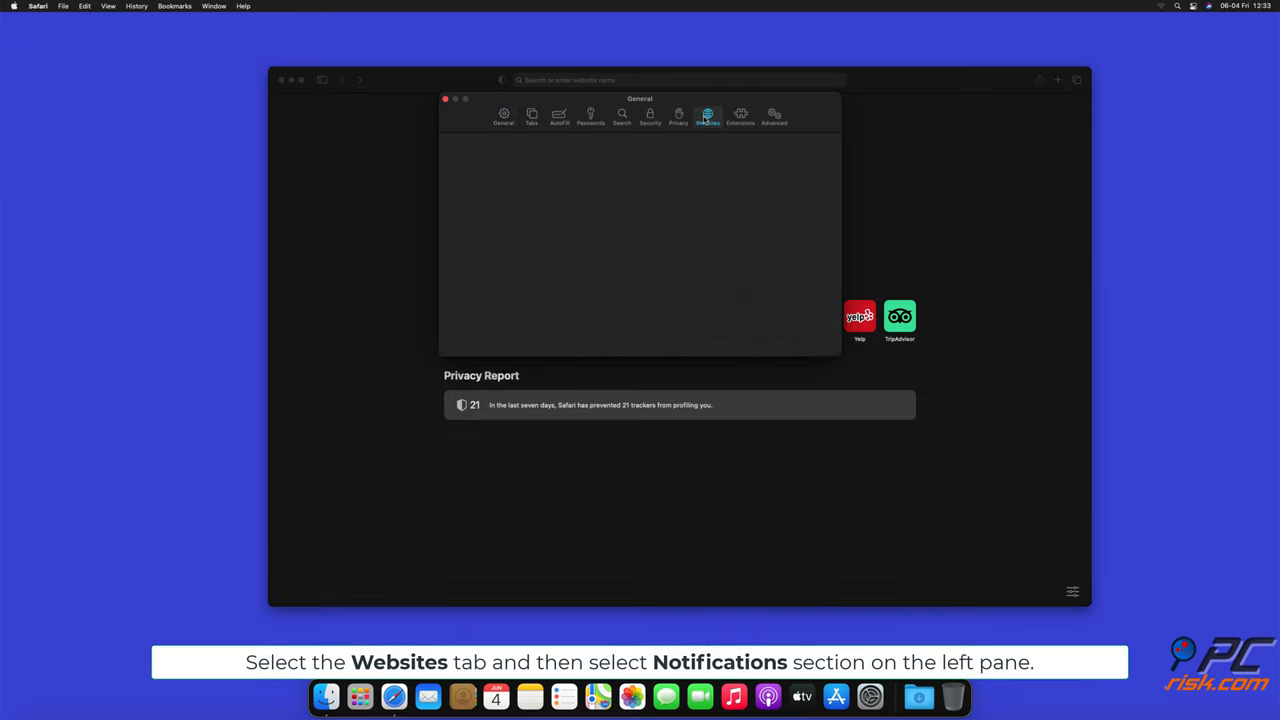
{"action": "left_click", "coordinate": [708, 114]}
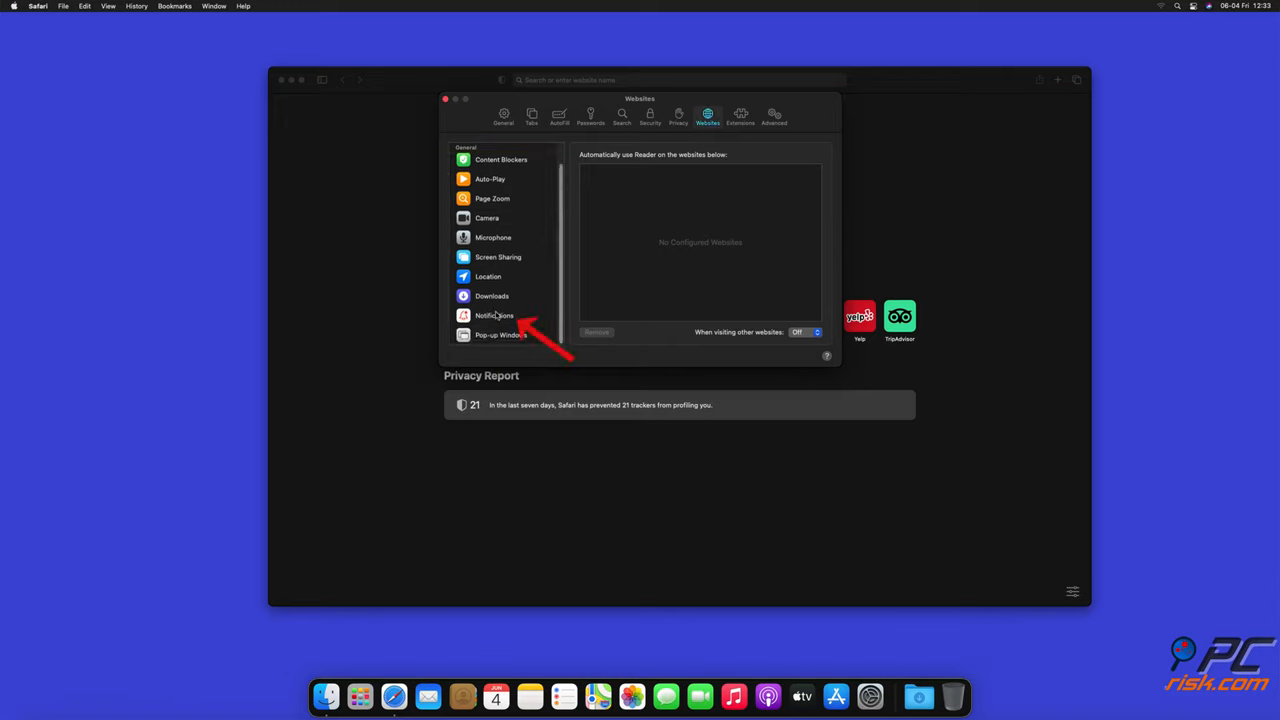
{"action": "left_click", "coordinate": [494, 316]}
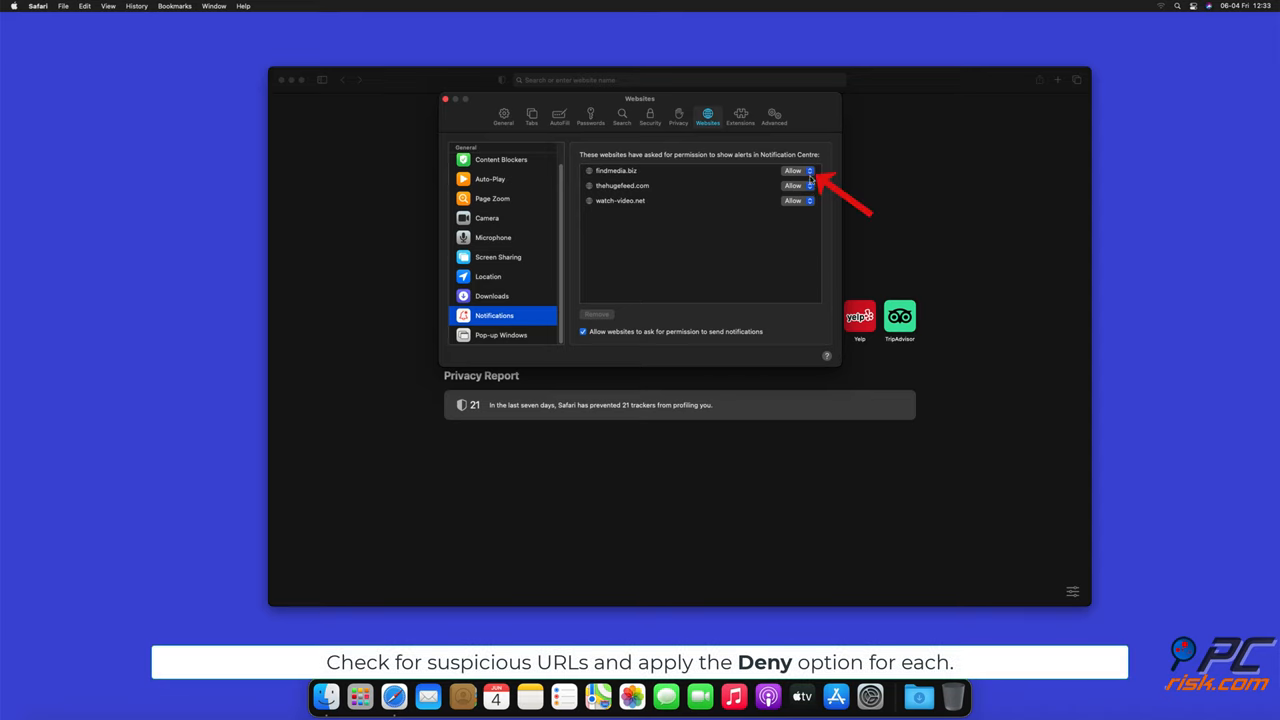
Step: Set all three listed websites to Deny notifications and close Preferences
{"action": "left_click", "coordinate": [810, 170]}
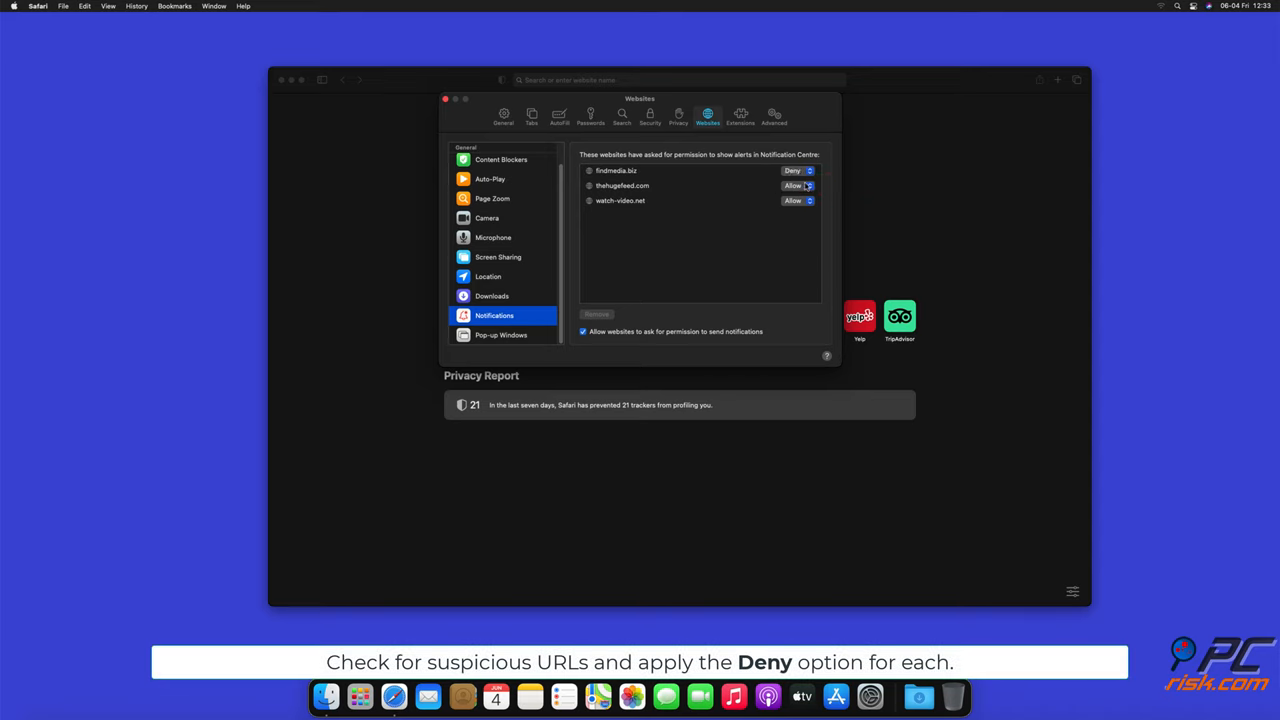
{"action": "left_click", "coordinate": [796, 184]}
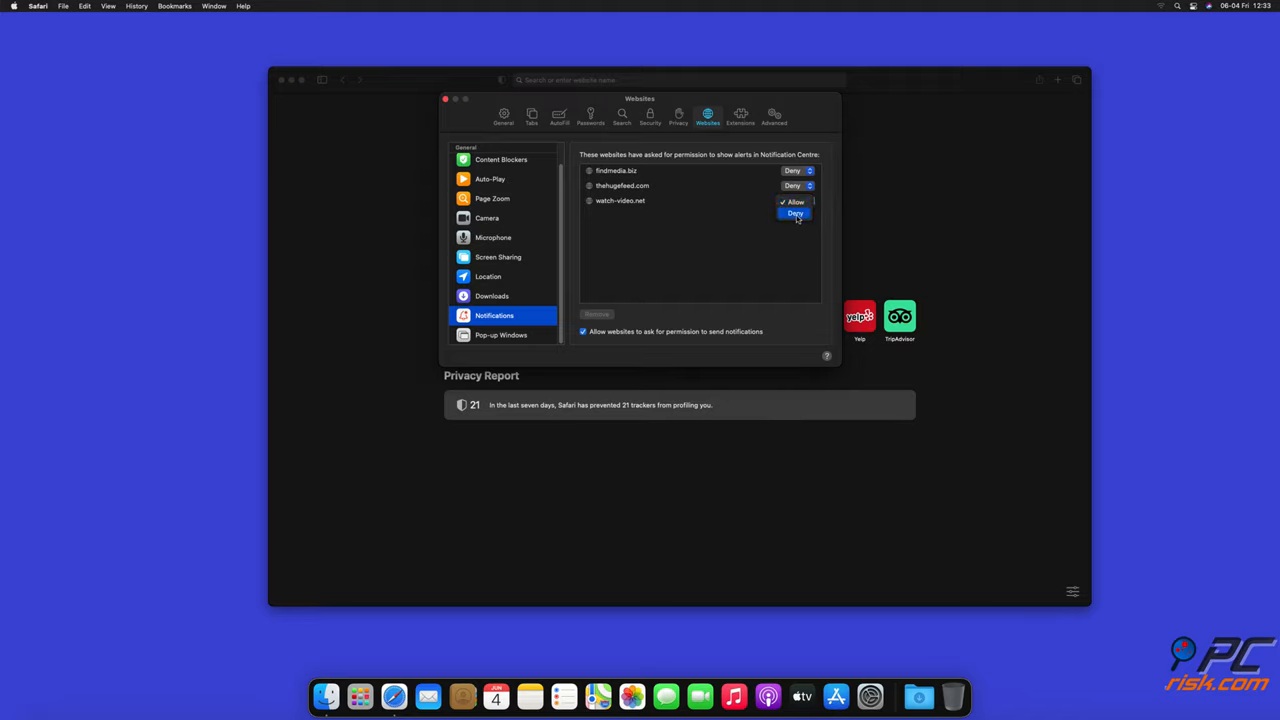
{"action": "left_click", "coordinate": [794, 212]}
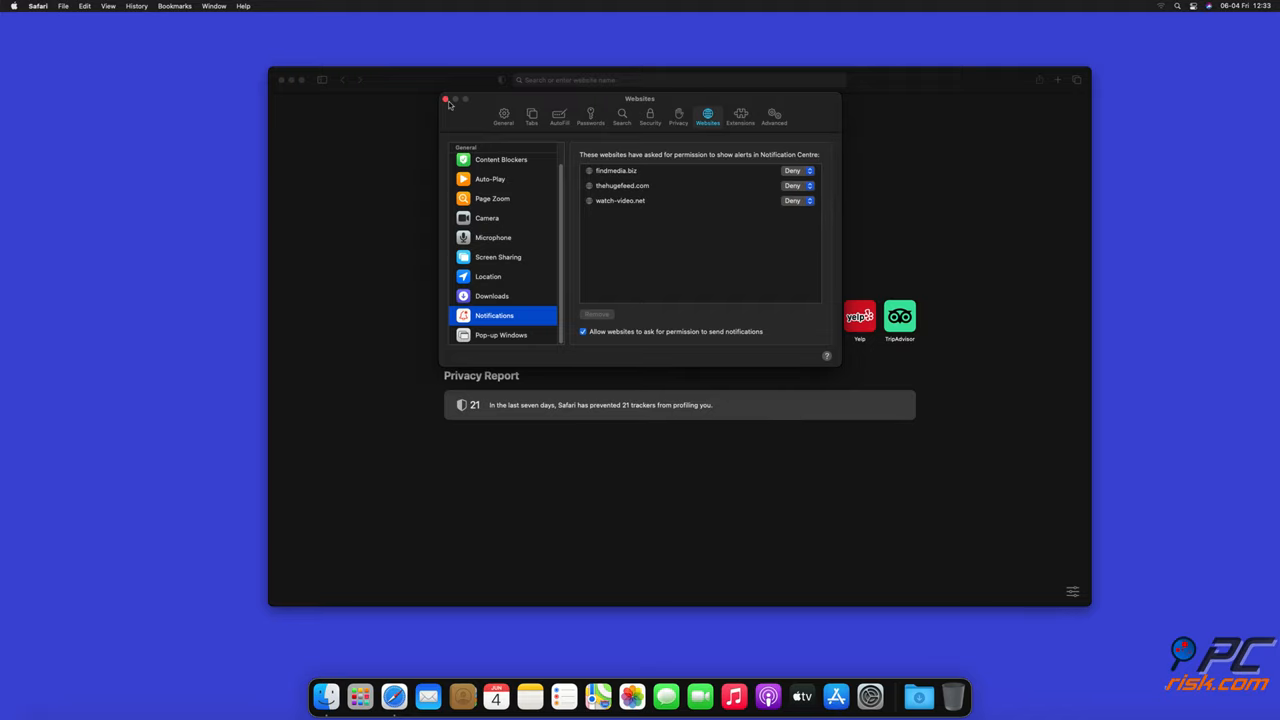
{"action": "left_click", "coordinate": [448, 98]}
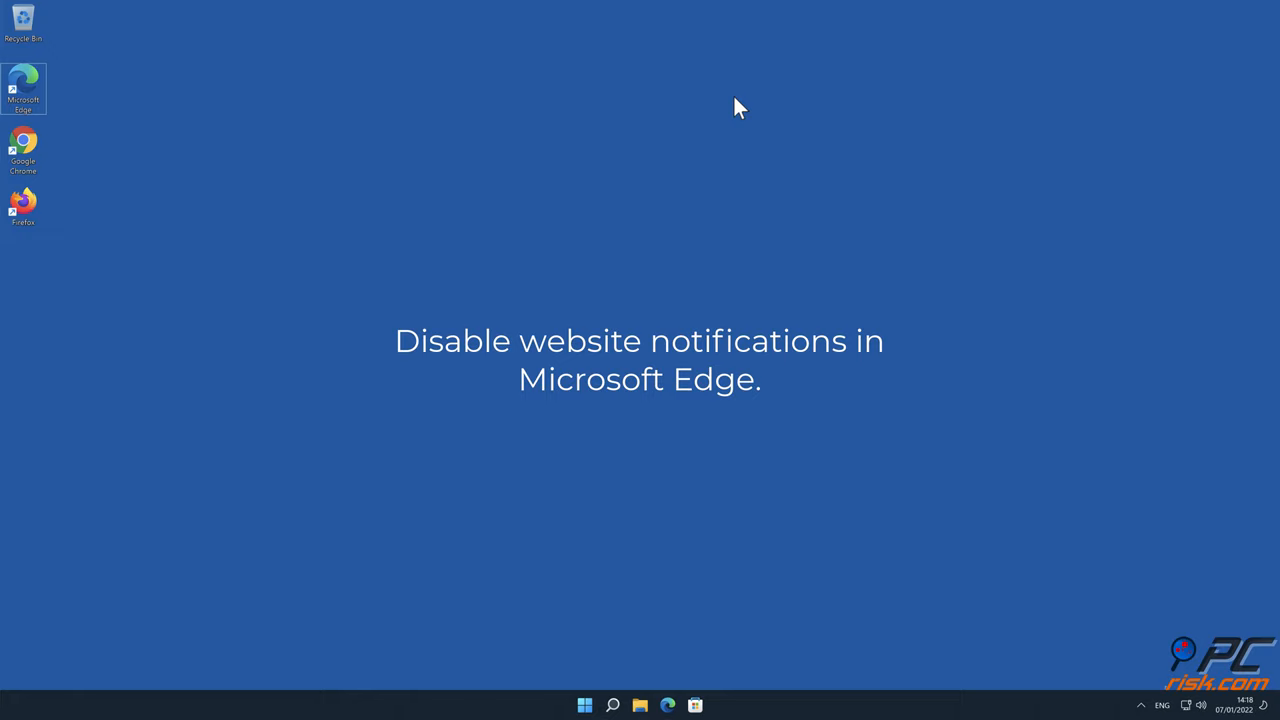
Step: Launch Microsoft Edge and go into its Settings
{"action": "double_click", "coordinate": [30, 80]}
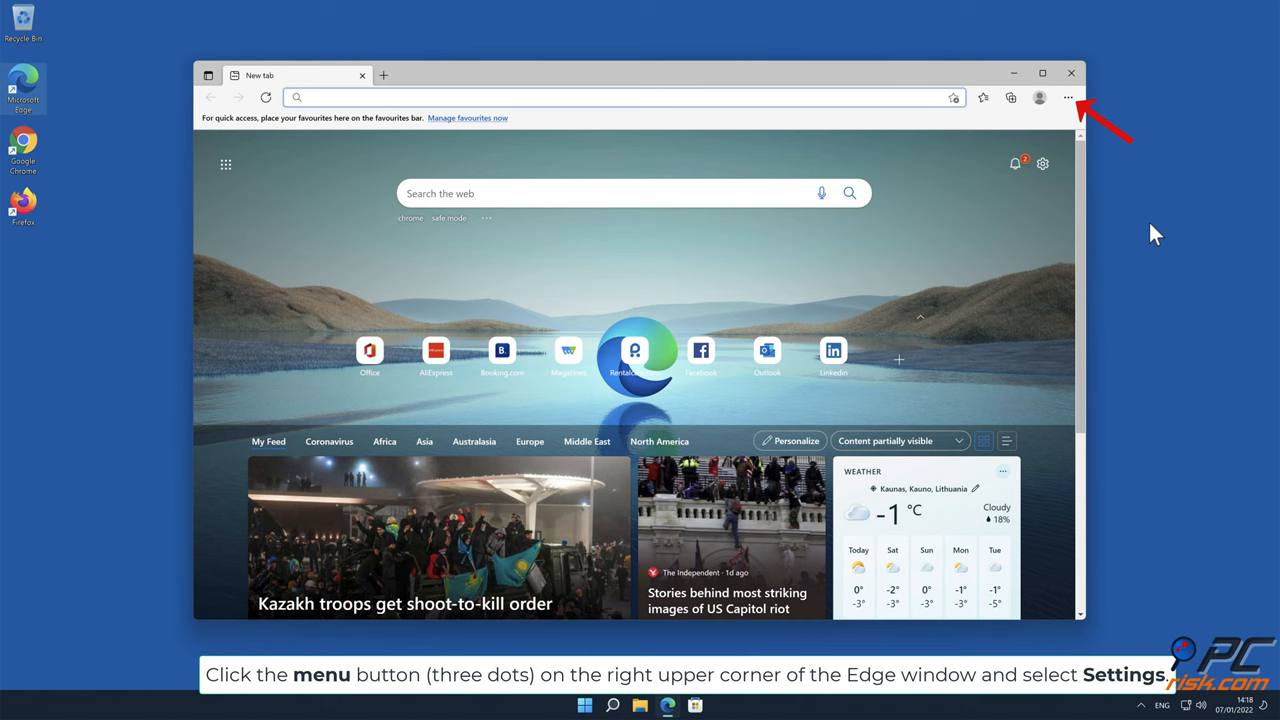
{"action": "left_click", "coordinate": [1068, 98]}
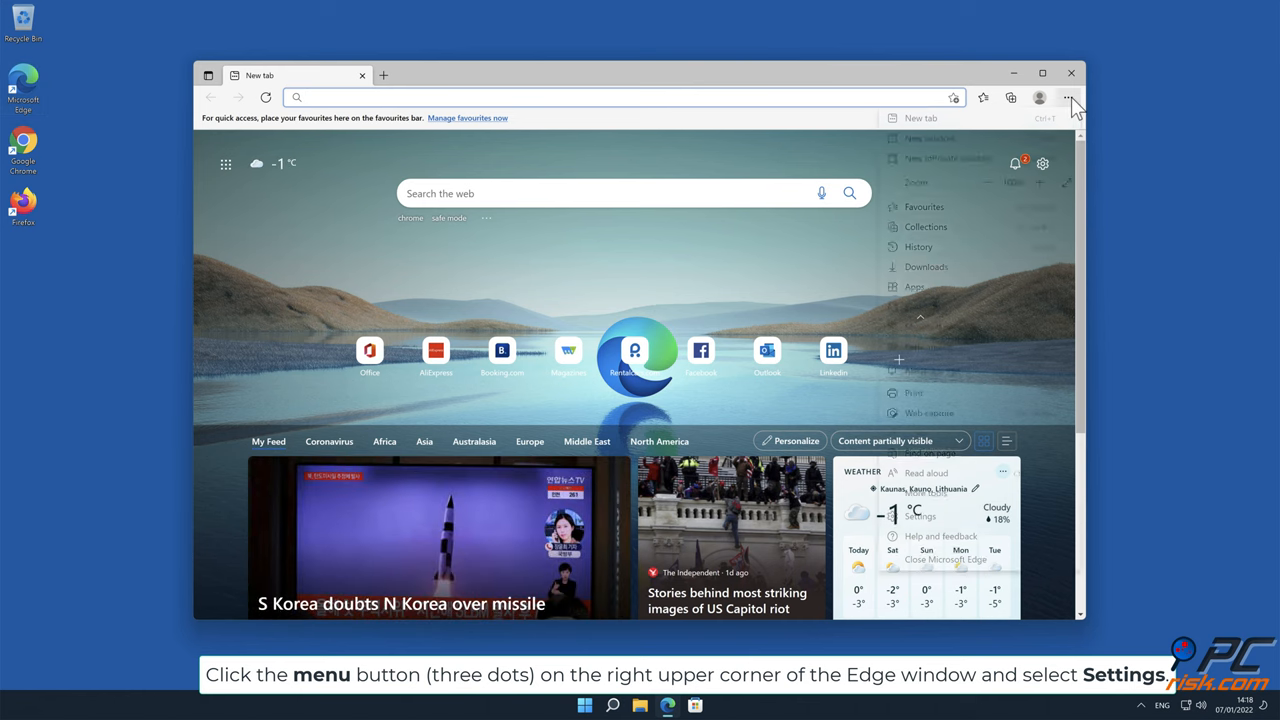
{"action": "left_click", "coordinate": [1068, 98]}
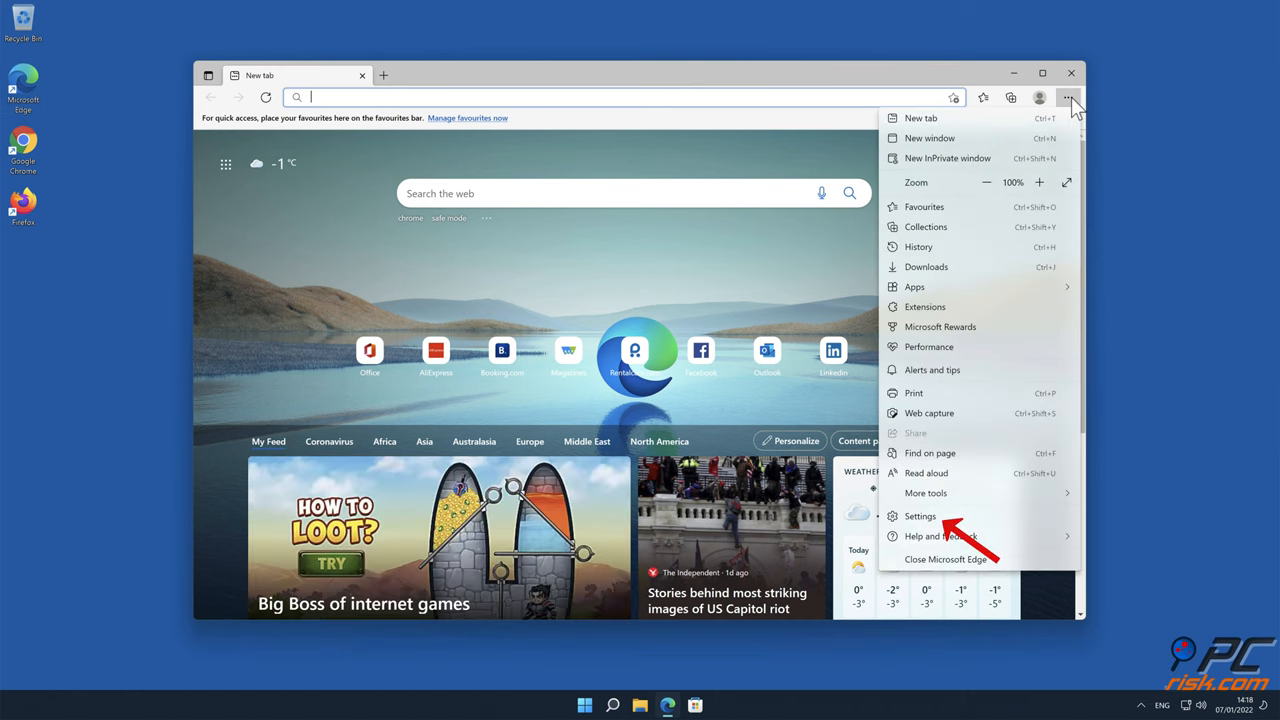
{"action": "left_click", "coordinate": [920, 516]}
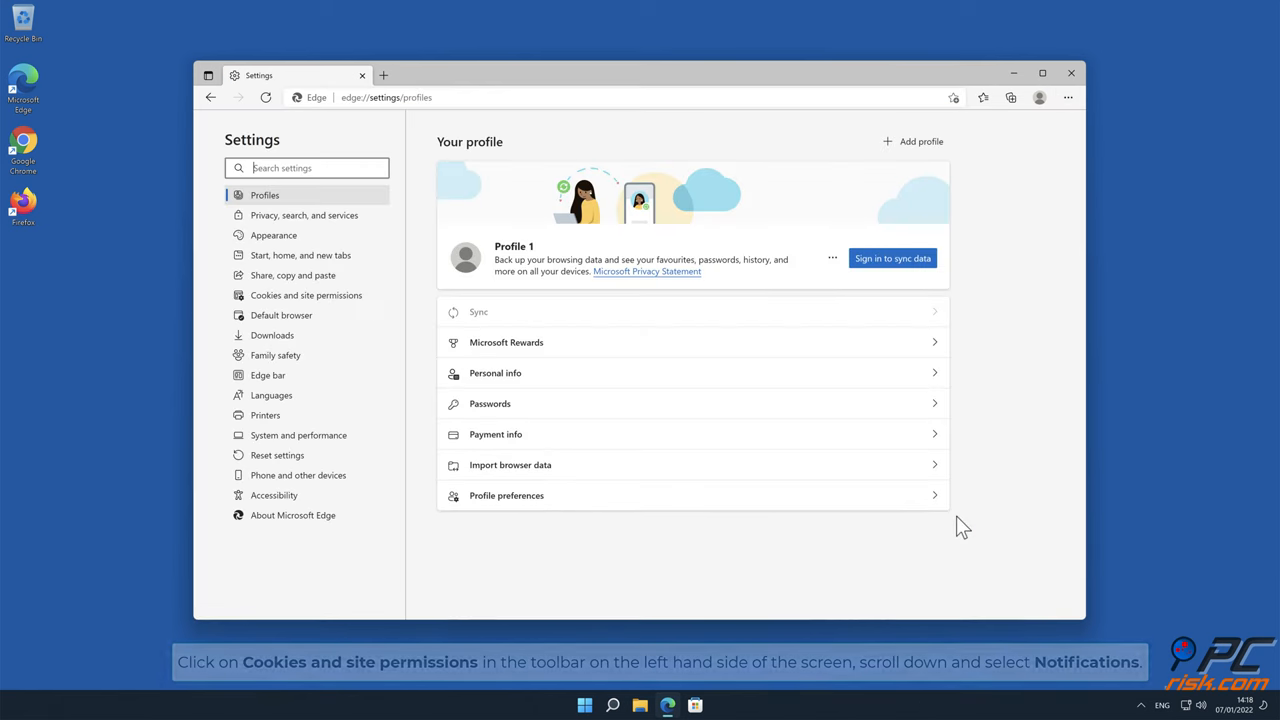
{"action": "mouse_move", "coordinate": [306, 296]}
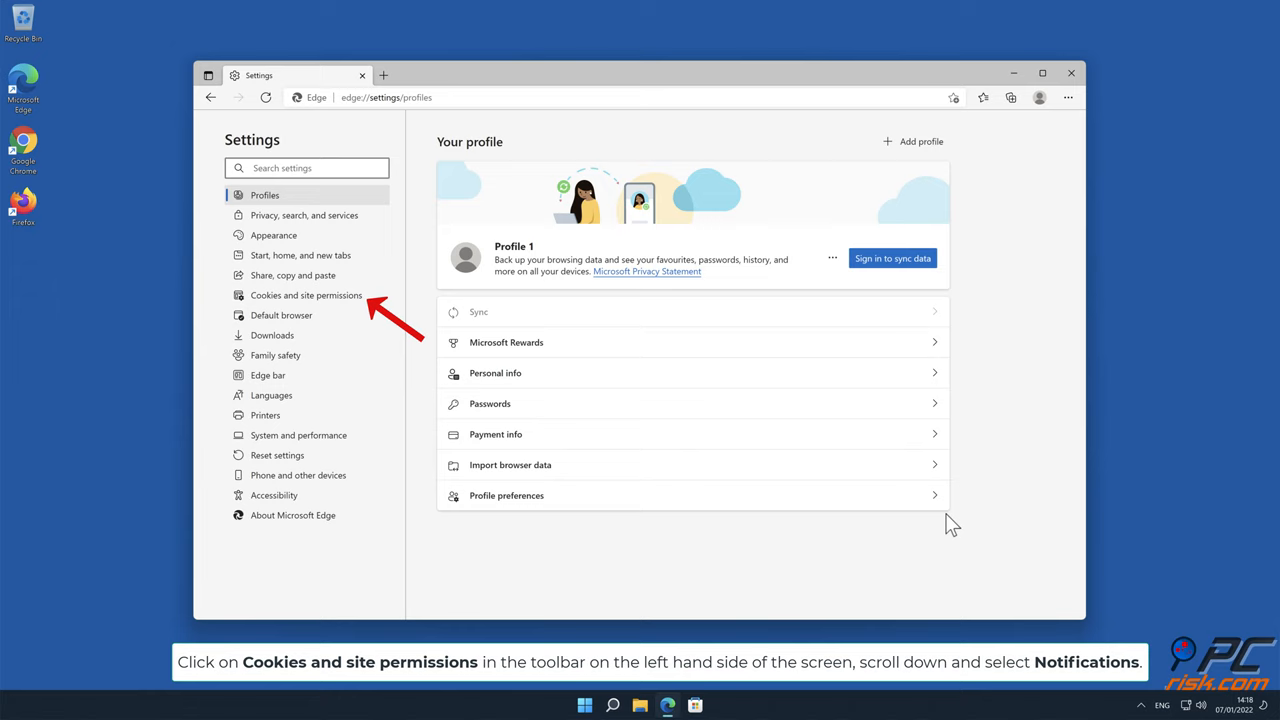
Step: Reach Cookies and site permissions and scroll to the Notifications entry
{"action": "left_click", "coordinate": [306, 296]}
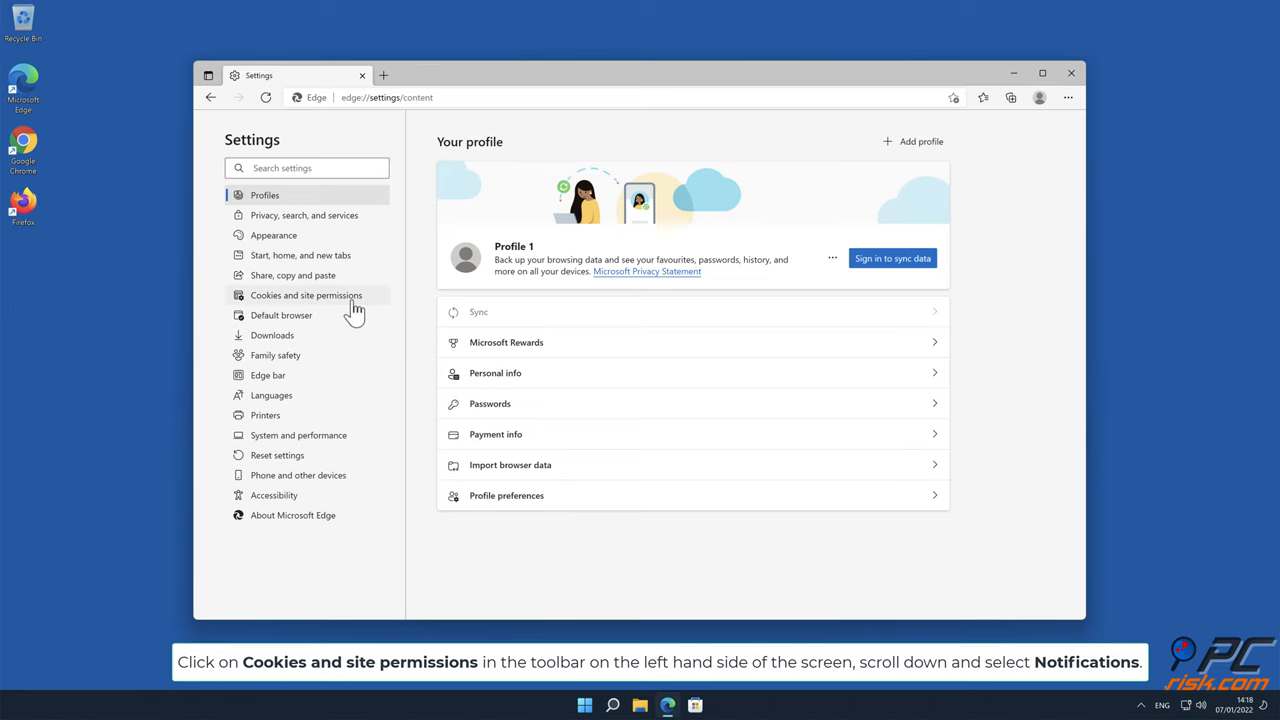
{"action": "left_click", "coordinate": [306, 296]}
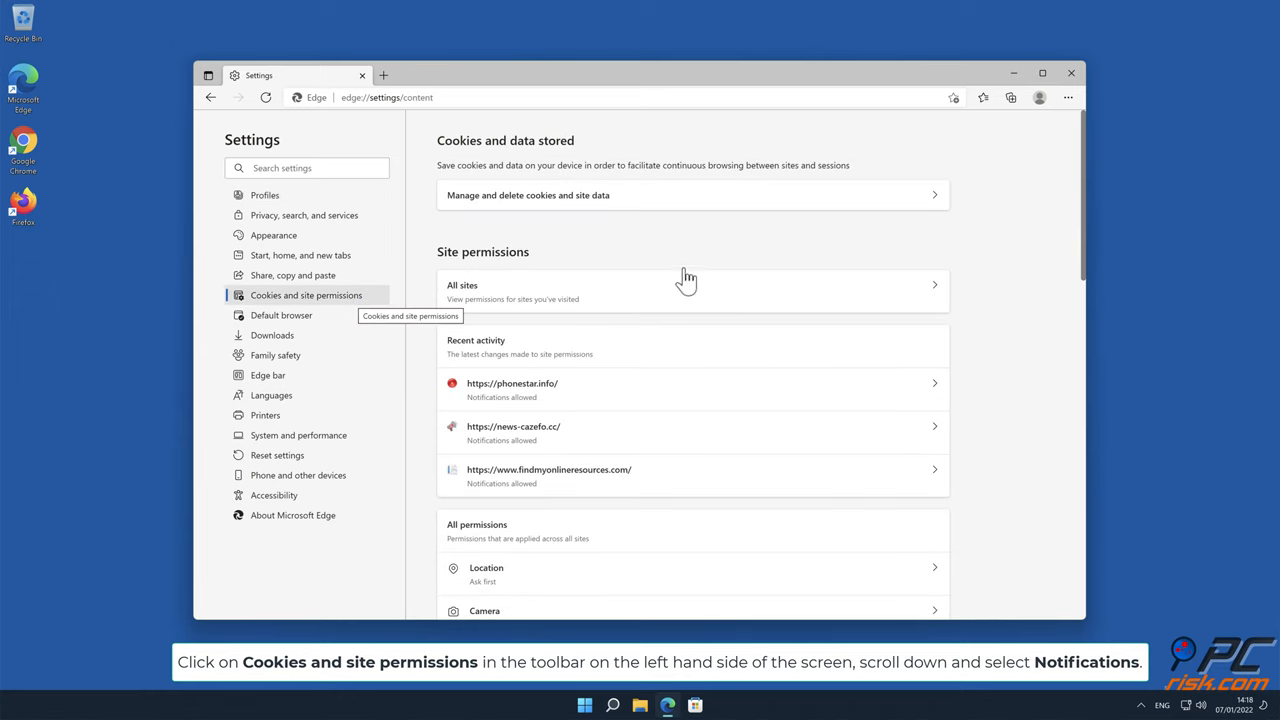
{"action": "scroll", "scroll_direction": "down", "scroll_amount": 3}
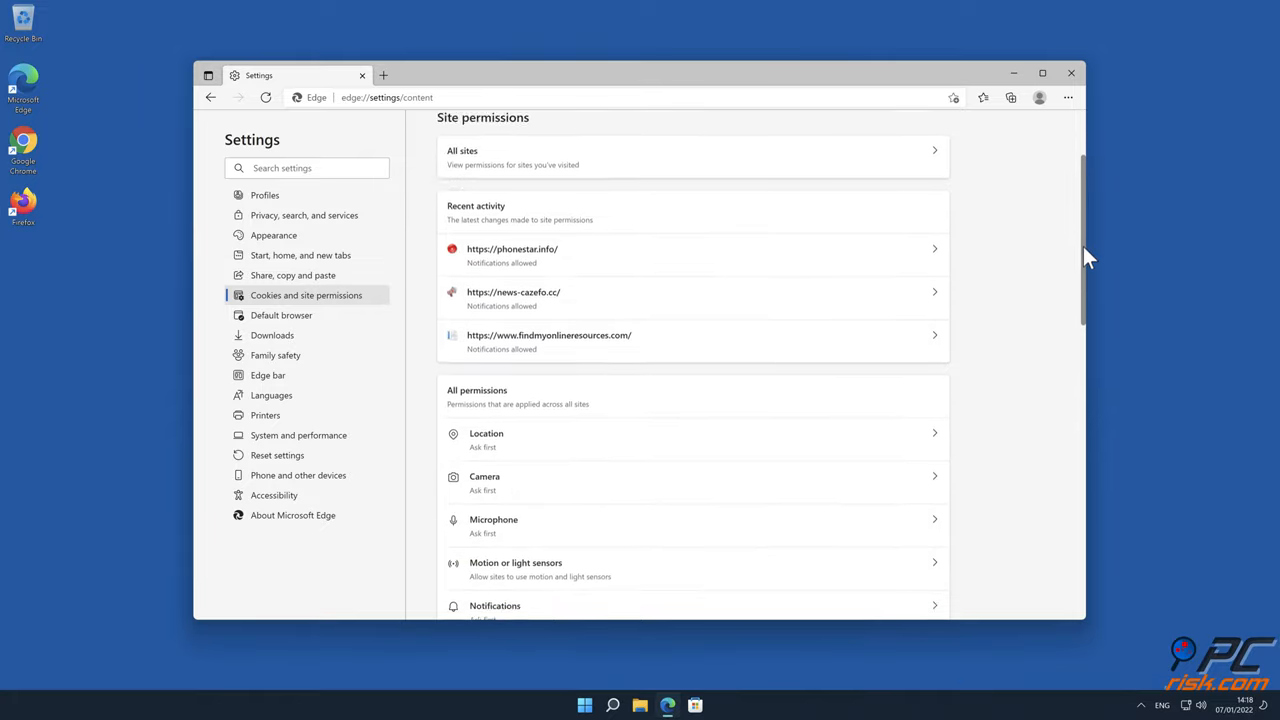
{"action": "scroll", "scroll_direction": "down", "scroll_amount": 3}
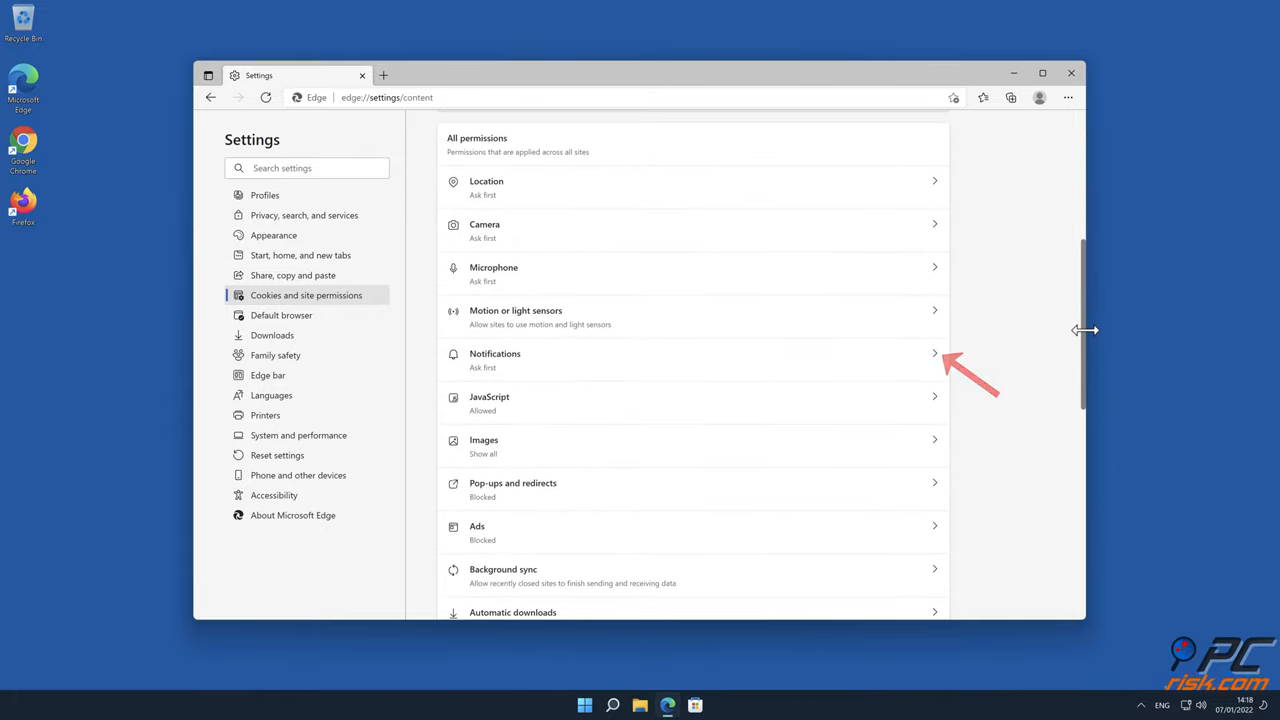
{"action": "mouse_move", "coordinate": [1012, 334]}
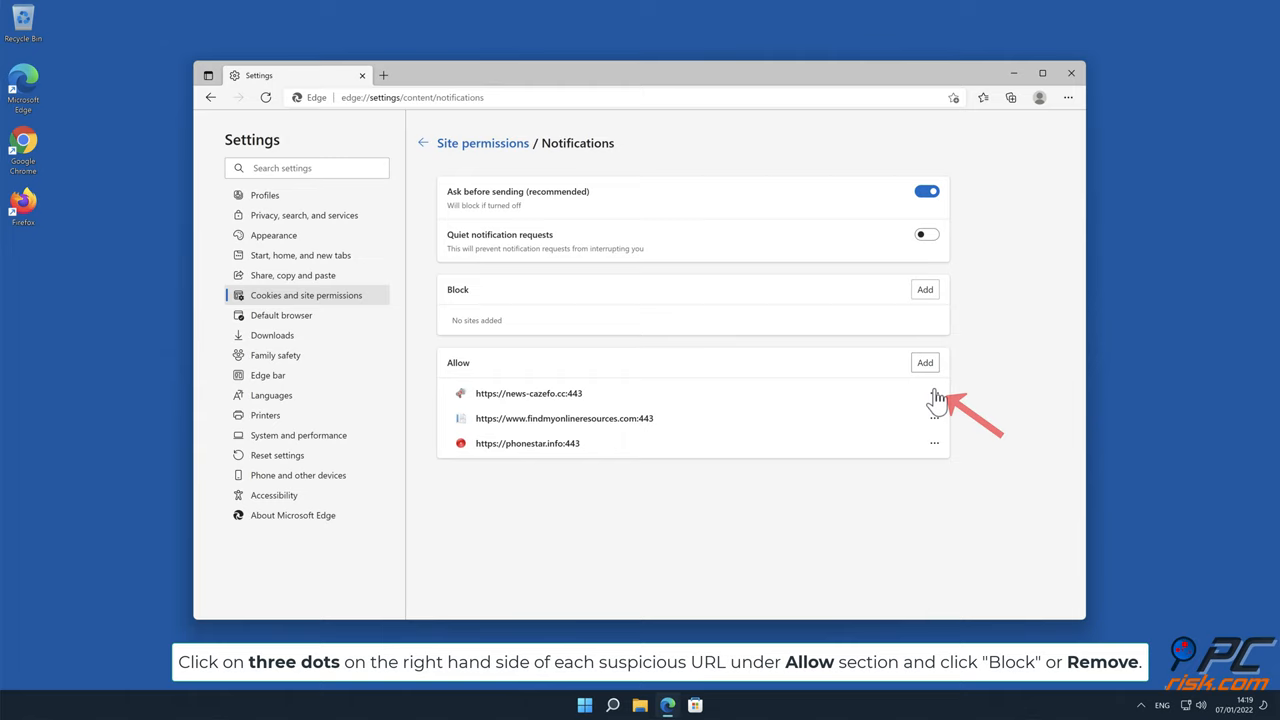
Step: Remove the three allowed spam sites, including findmyonlineresources and phonestar, then close Edge
{"action": "left_click", "coordinate": [936, 392]}
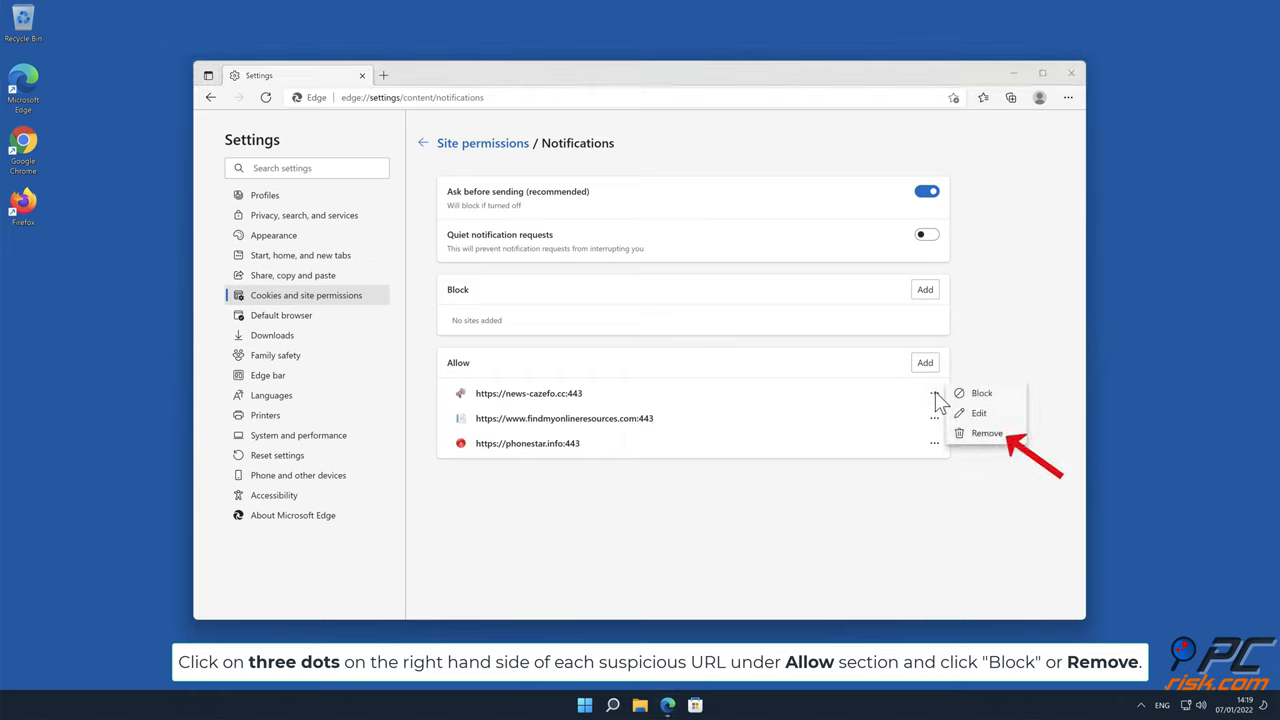
{"action": "mouse_move", "coordinate": [988, 436]}
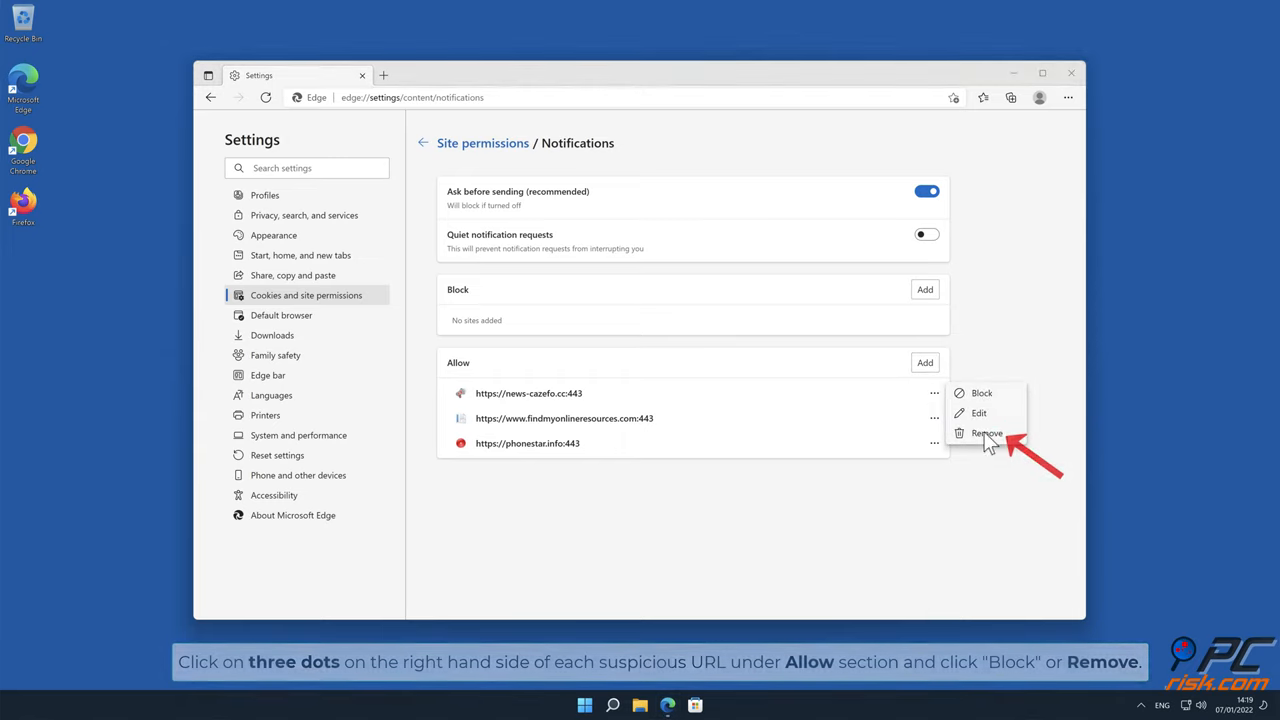
{"action": "left_click", "coordinate": [986, 432]}
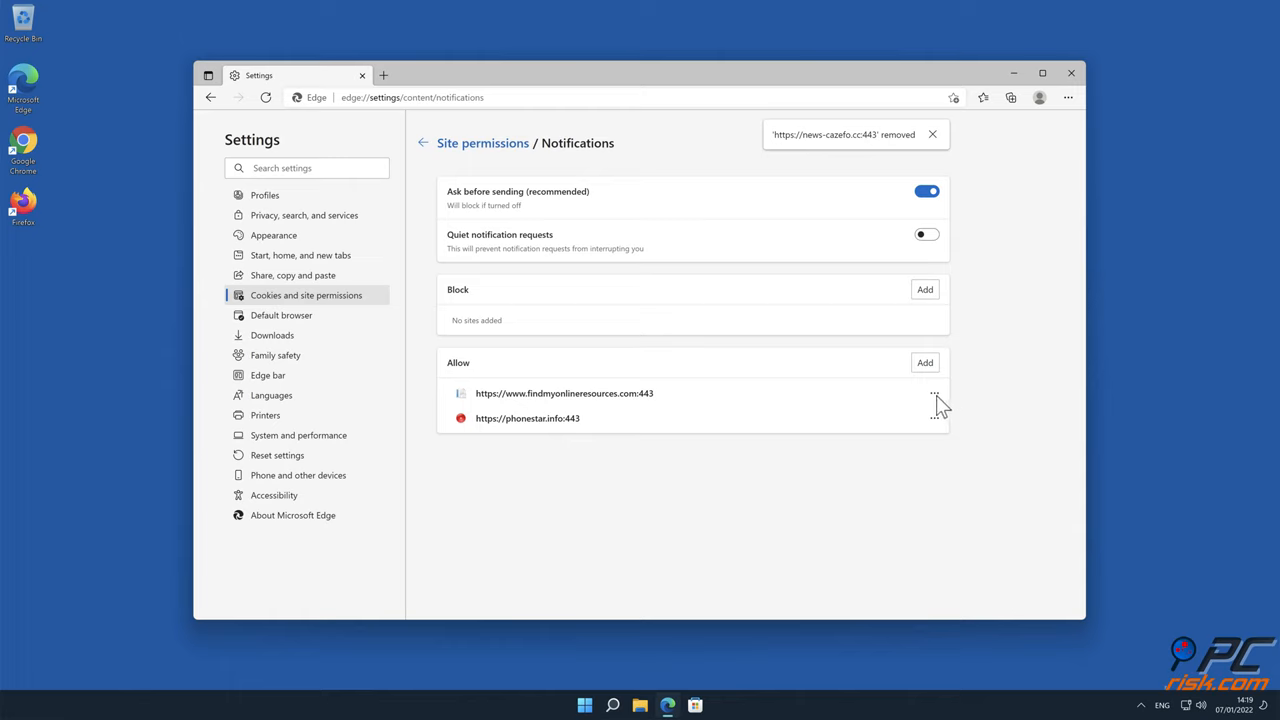
{"action": "left_click", "coordinate": [934, 394]}
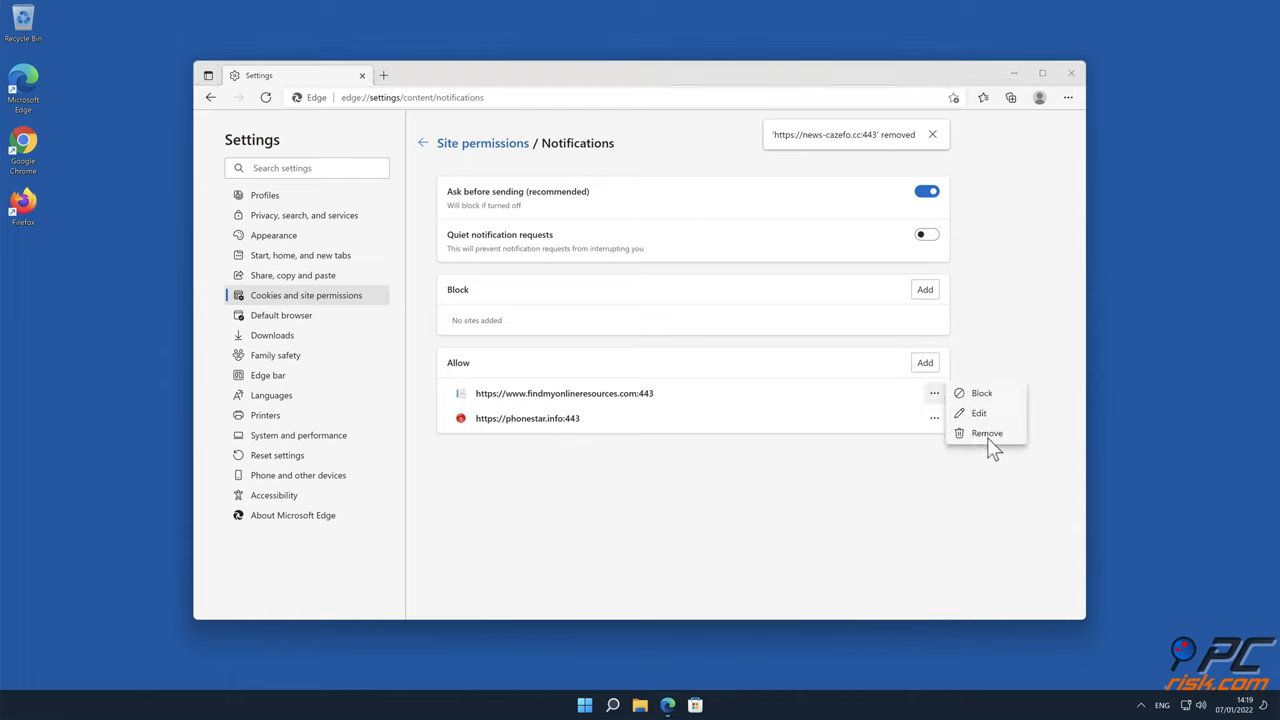
{"action": "left_click", "coordinate": [986, 432]}
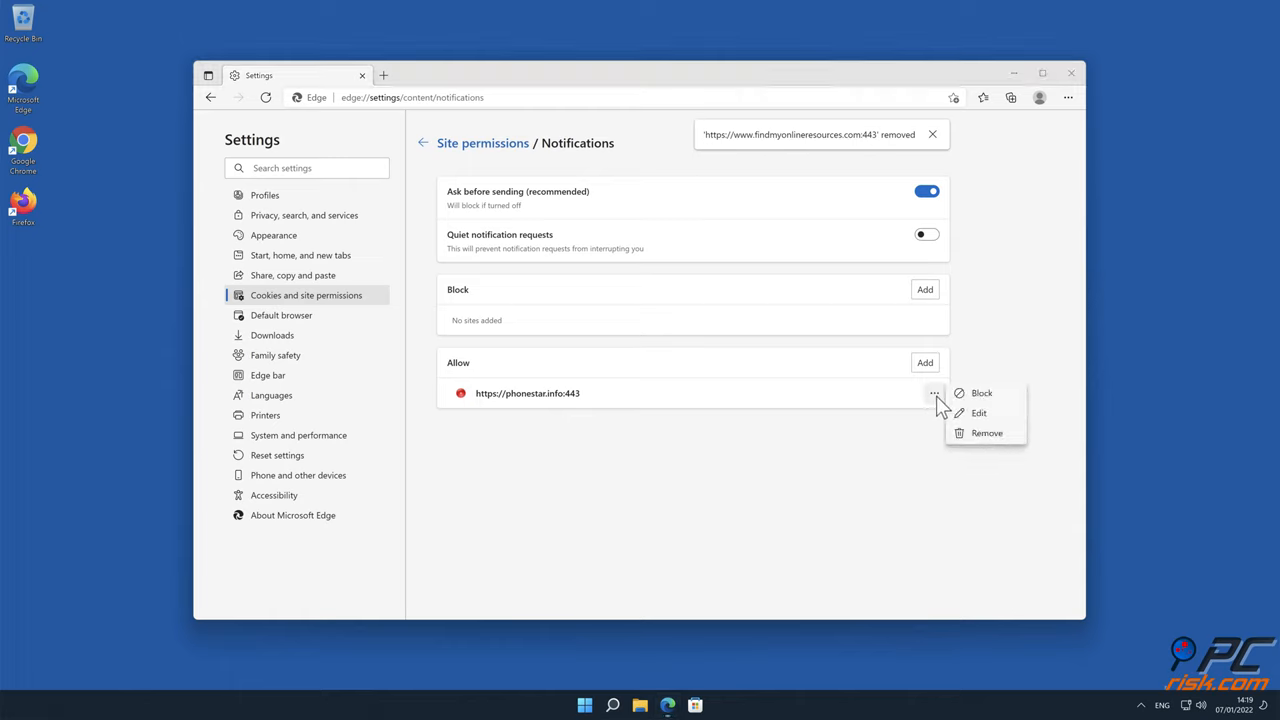
{"action": "left_click", "coordinate": [986, 432]}
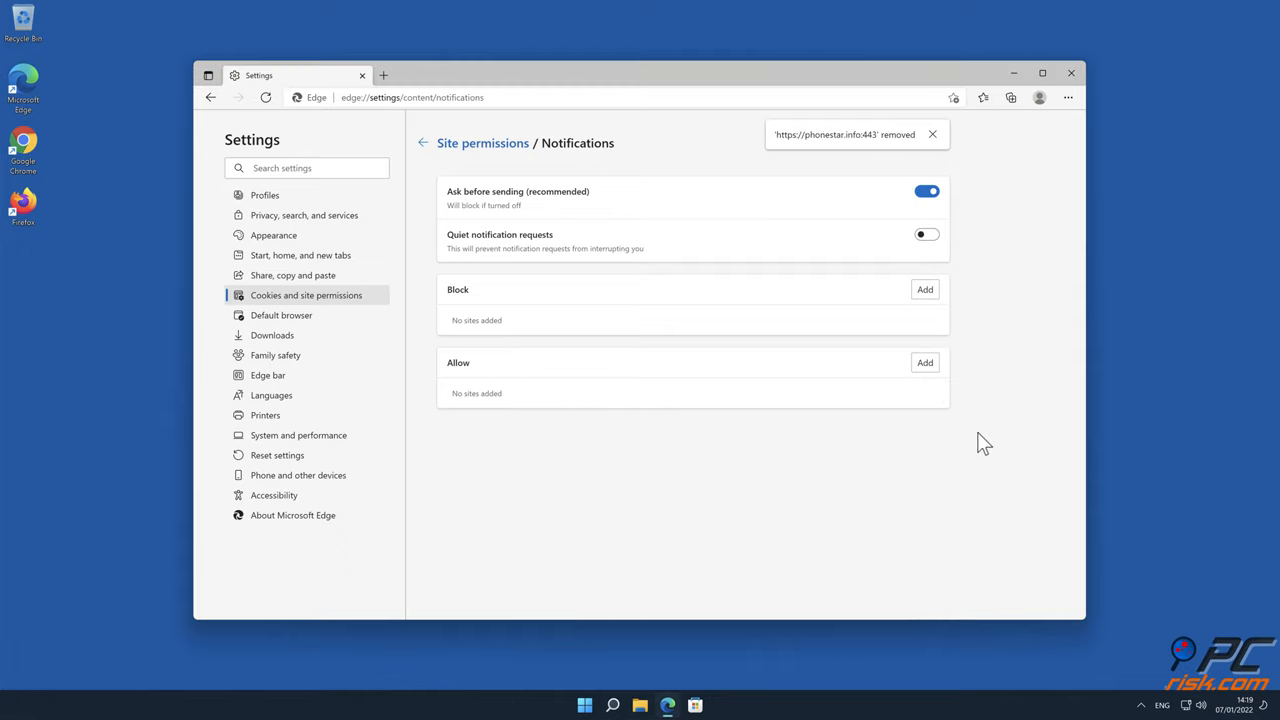
{"action": "left_click", "coordinate": [1068, 72]}
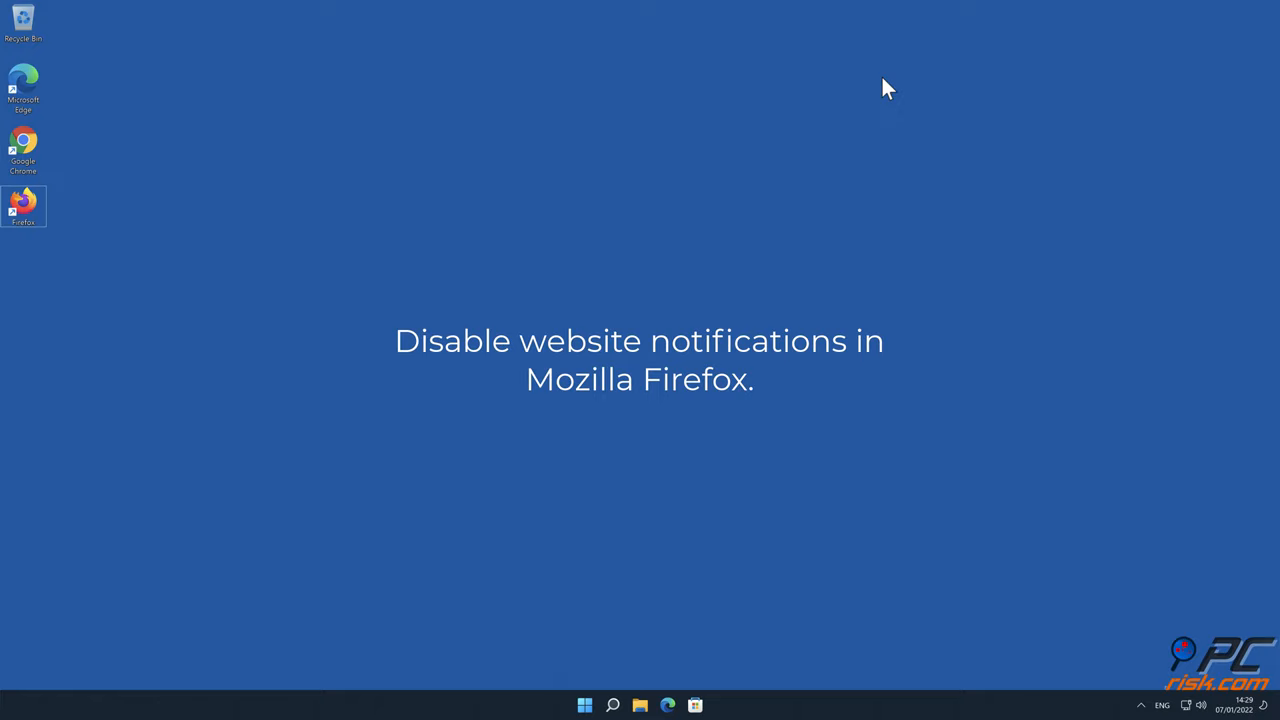
Step: Launch Firefox and go into its Settings
{"action": "double_click", "coordinate": [28, 200]}
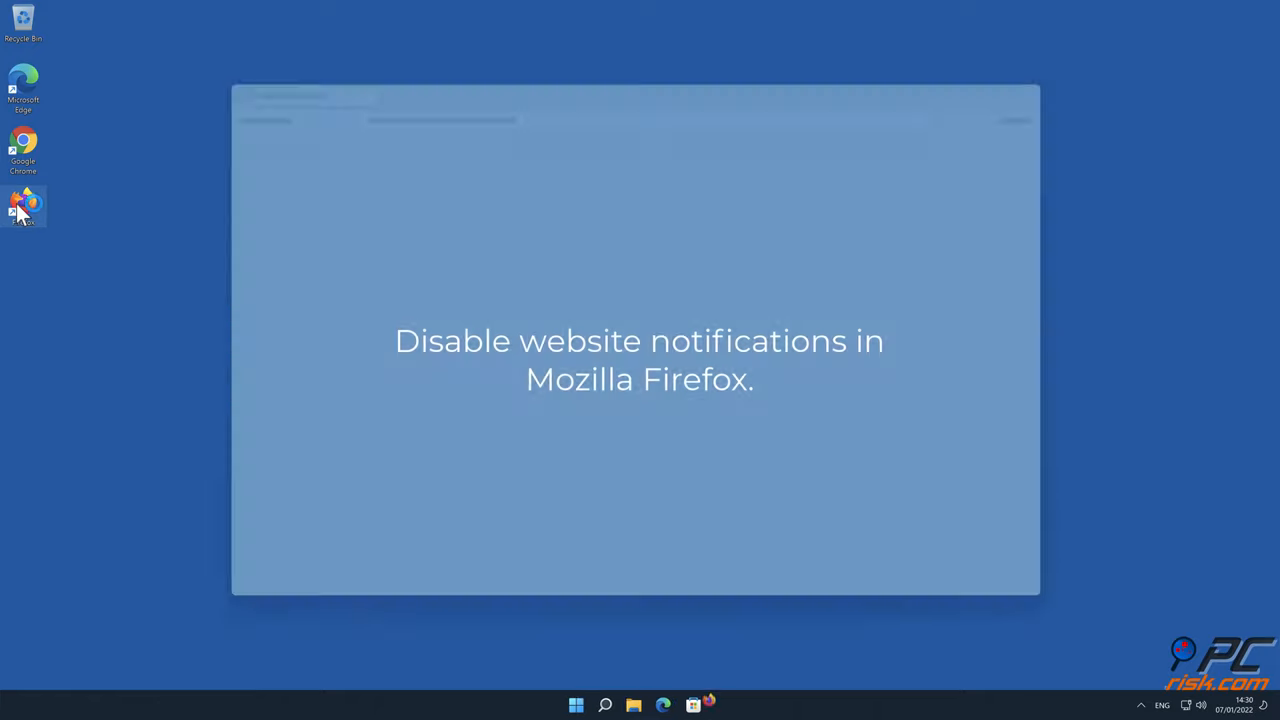
{"action": "double_click", "coordinate": [28, 204]}
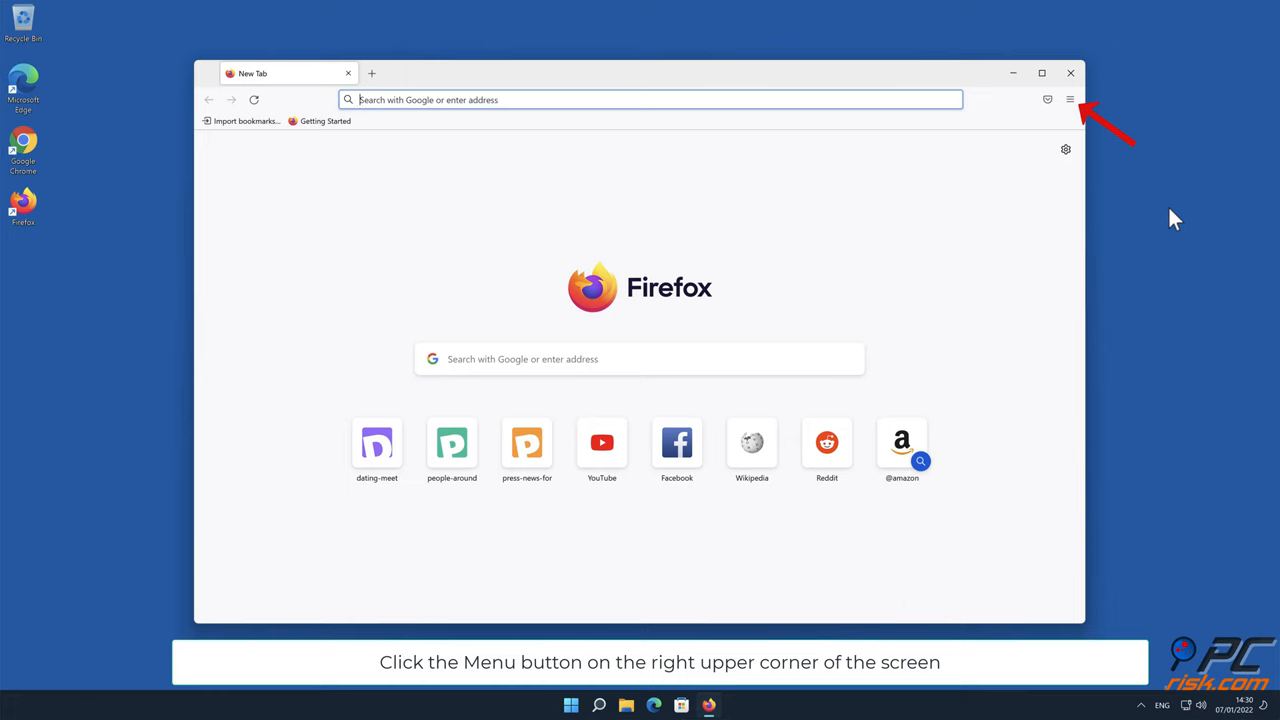
{"action": "left_click", "coordinate": [1070, 100]}
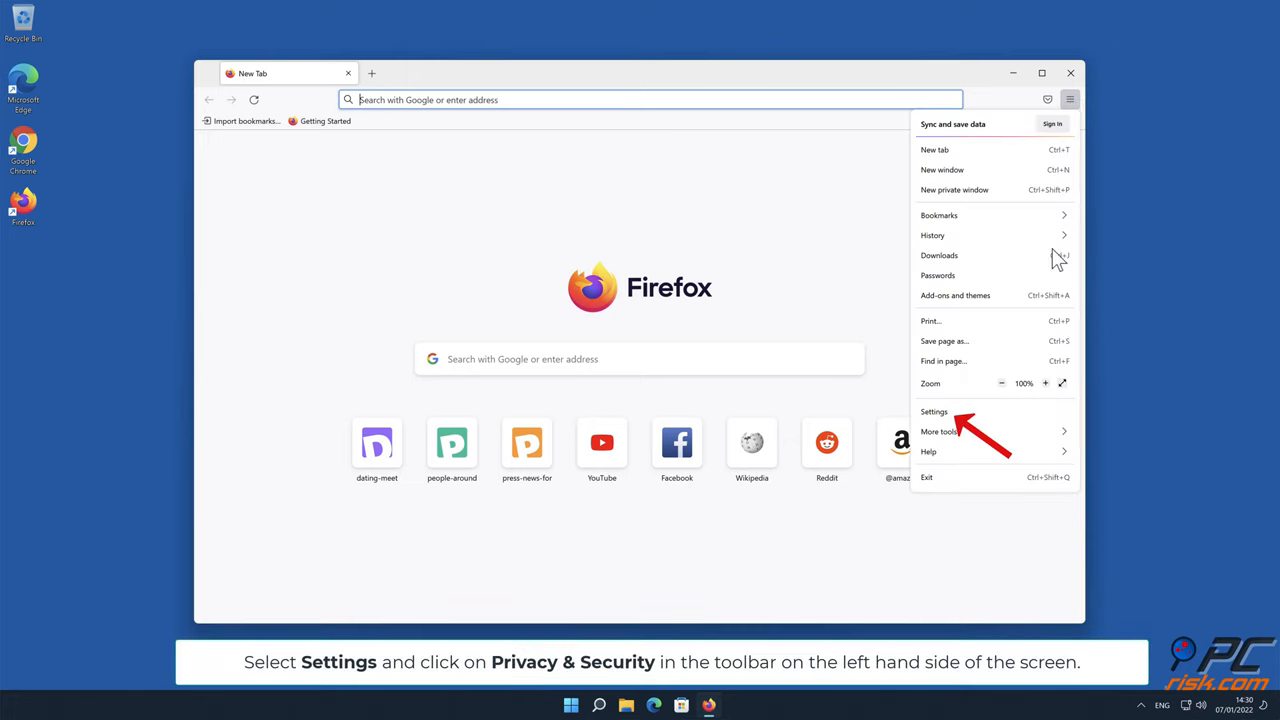
{"action": "left_click", "coordinate": [932, 412]}
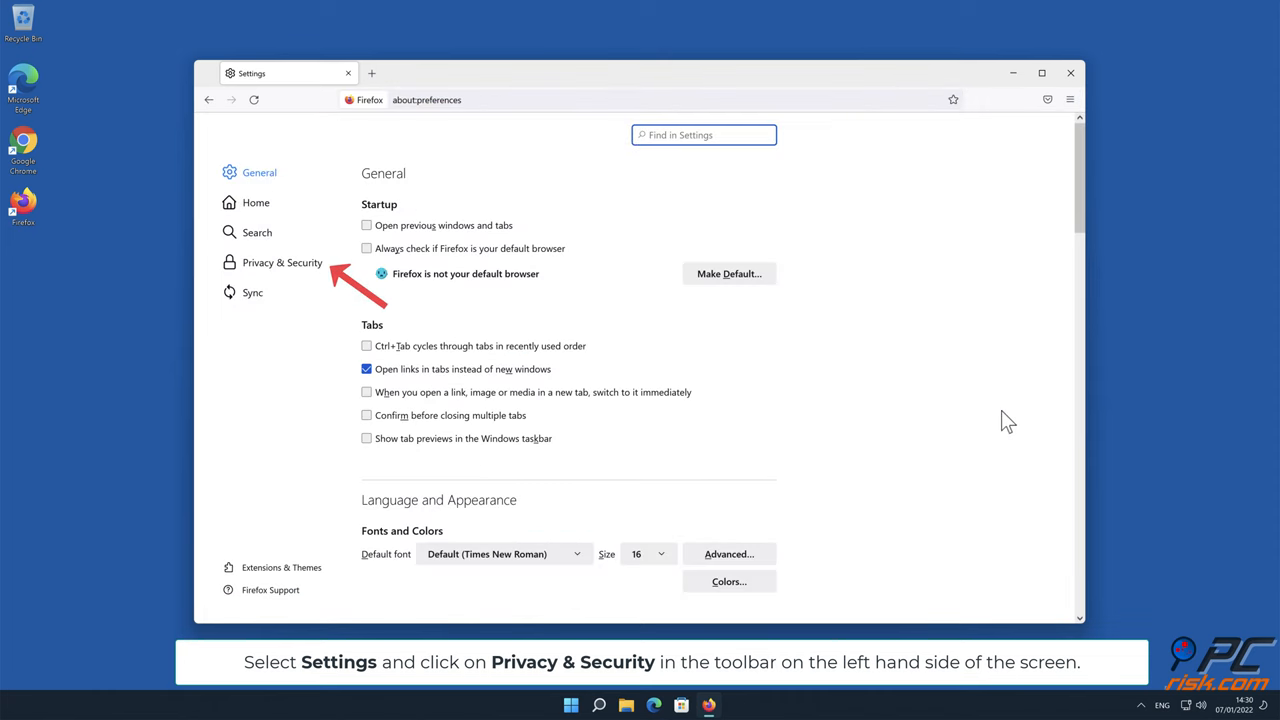
{"action": "mouse_move", "coordinate": [968, 412]}
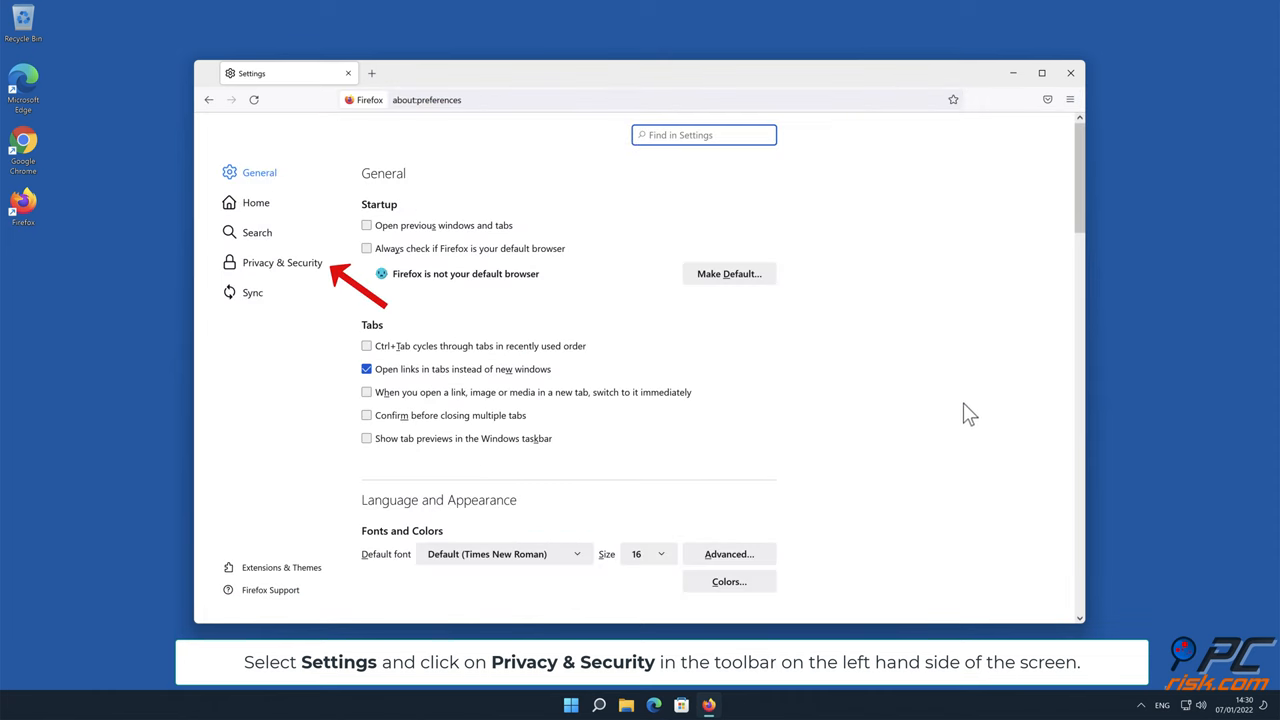
Step: Switch to Privacy & Security and scroll to the Permissions section with Notifications
{"action": "left_click", "coordinate": [282, 262]}
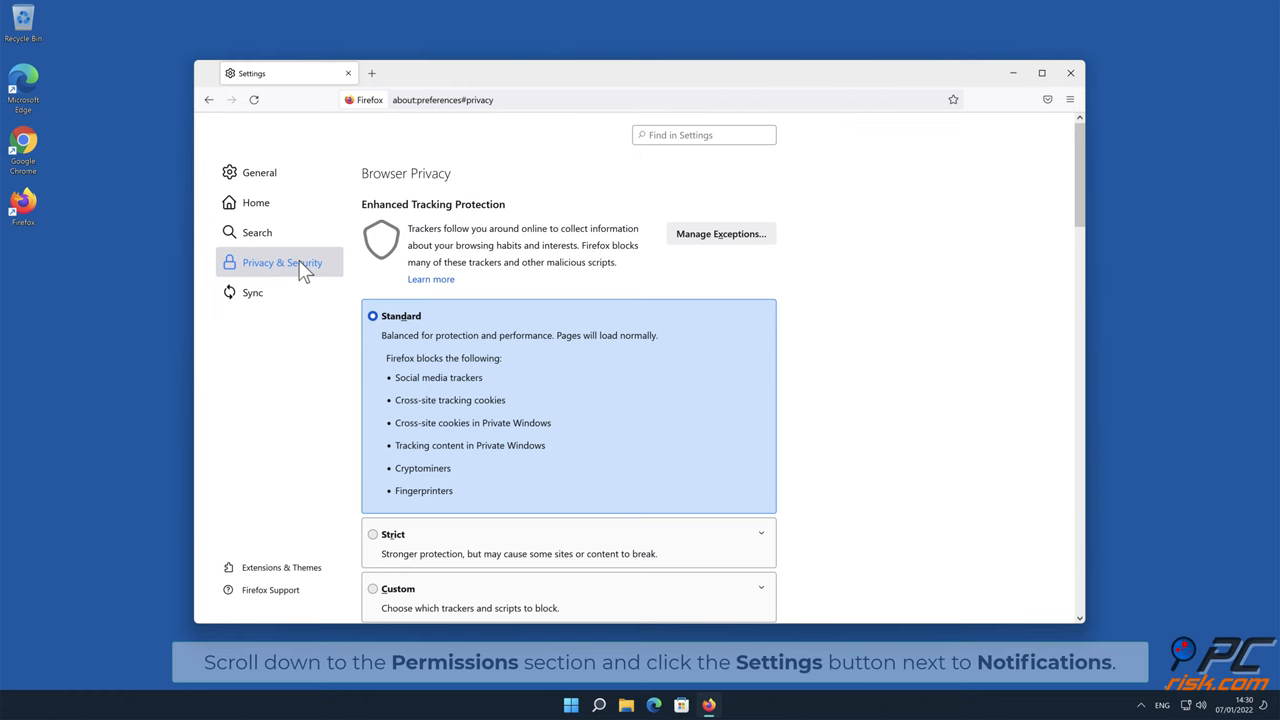
{"action": "mouse_move", "coordinate": [1064, 170]}
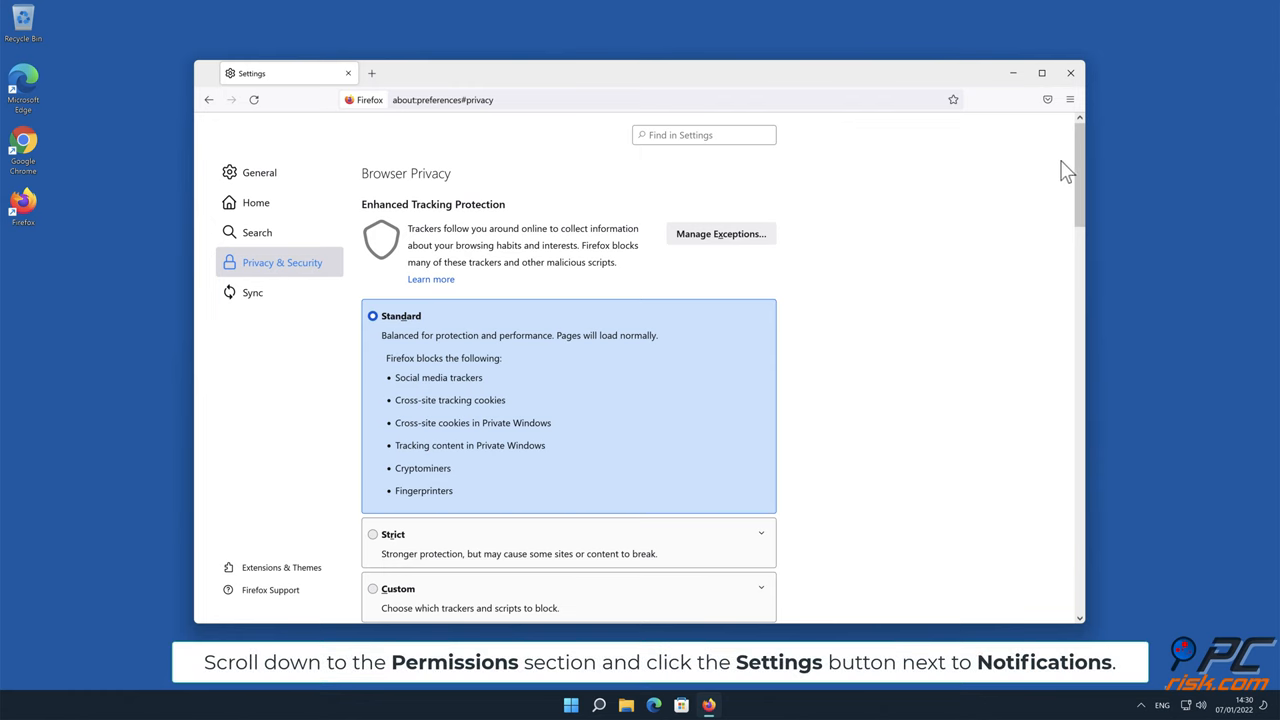
{"action": "scroll", "scroll_direction": "down", "scroll_amount": 3}
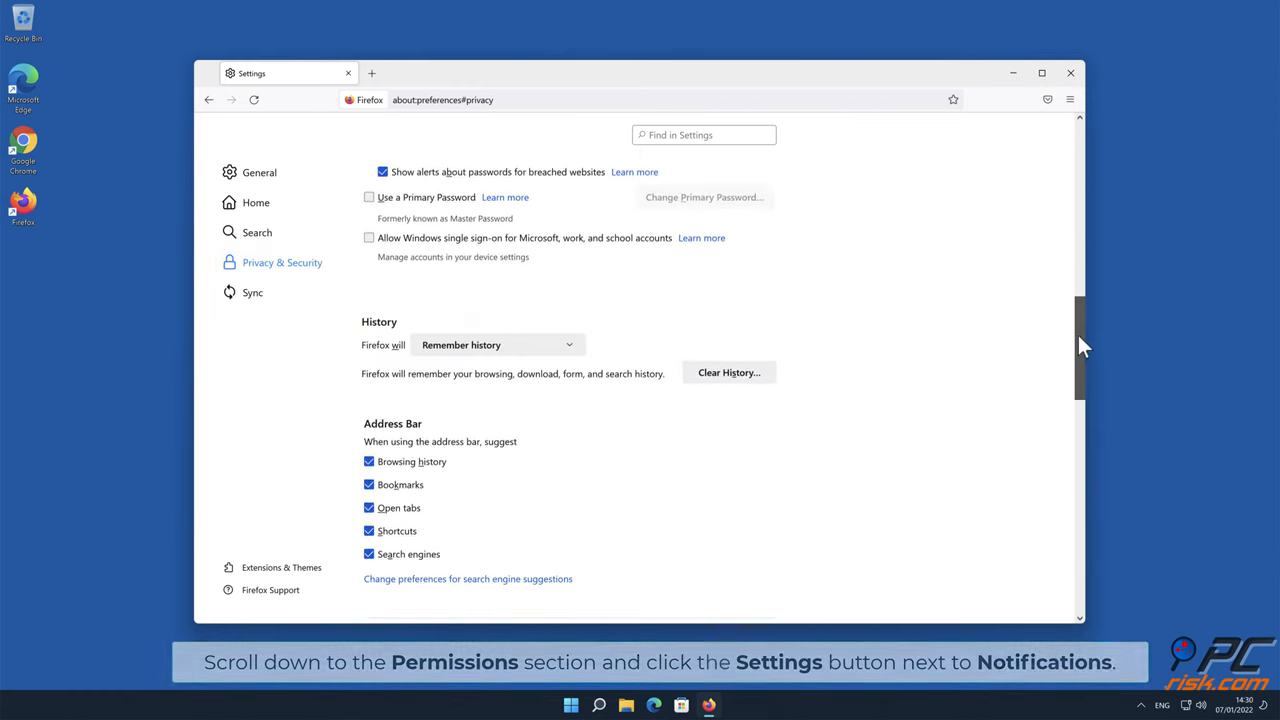
{"action": "scroll", "scroll_direction": "down", "scroll_amount": 3}
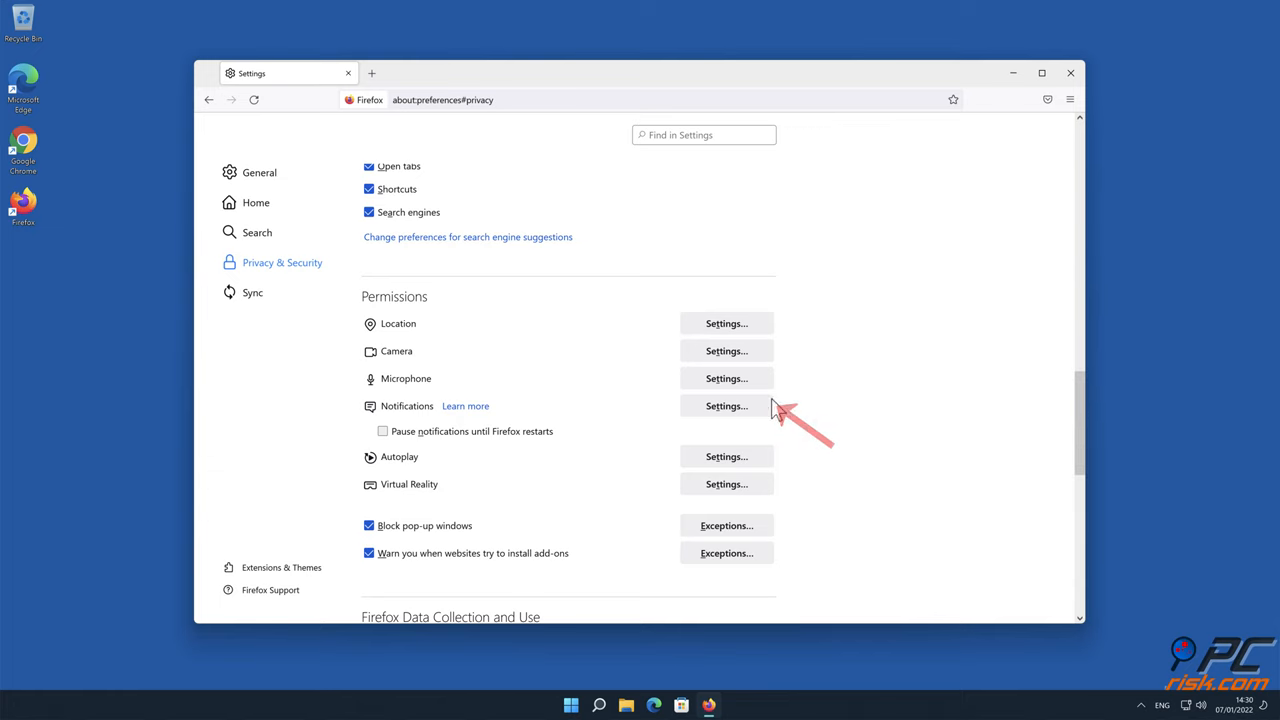
Step: Set all three websites in Firefox's notification permissions list to Block
{"action": "left_click", "coordinate": [724, 406]}
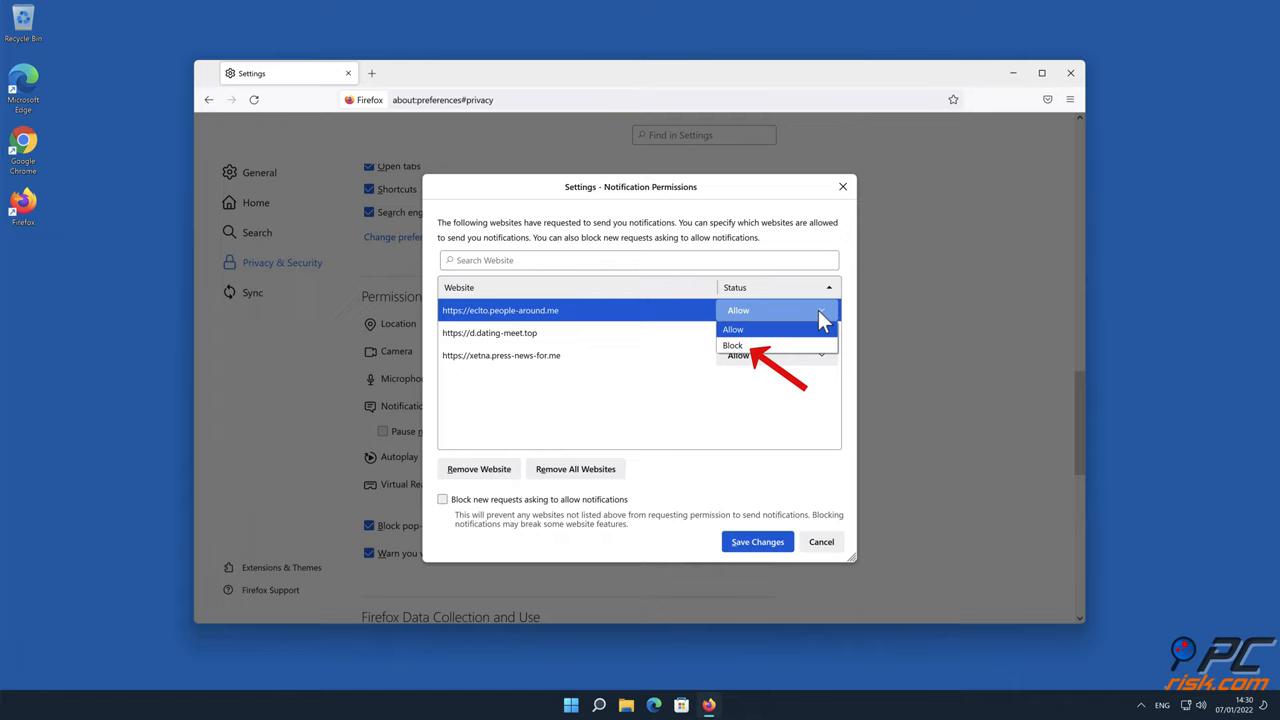
{"action": "left_click", "coordinate": [732, 344]}
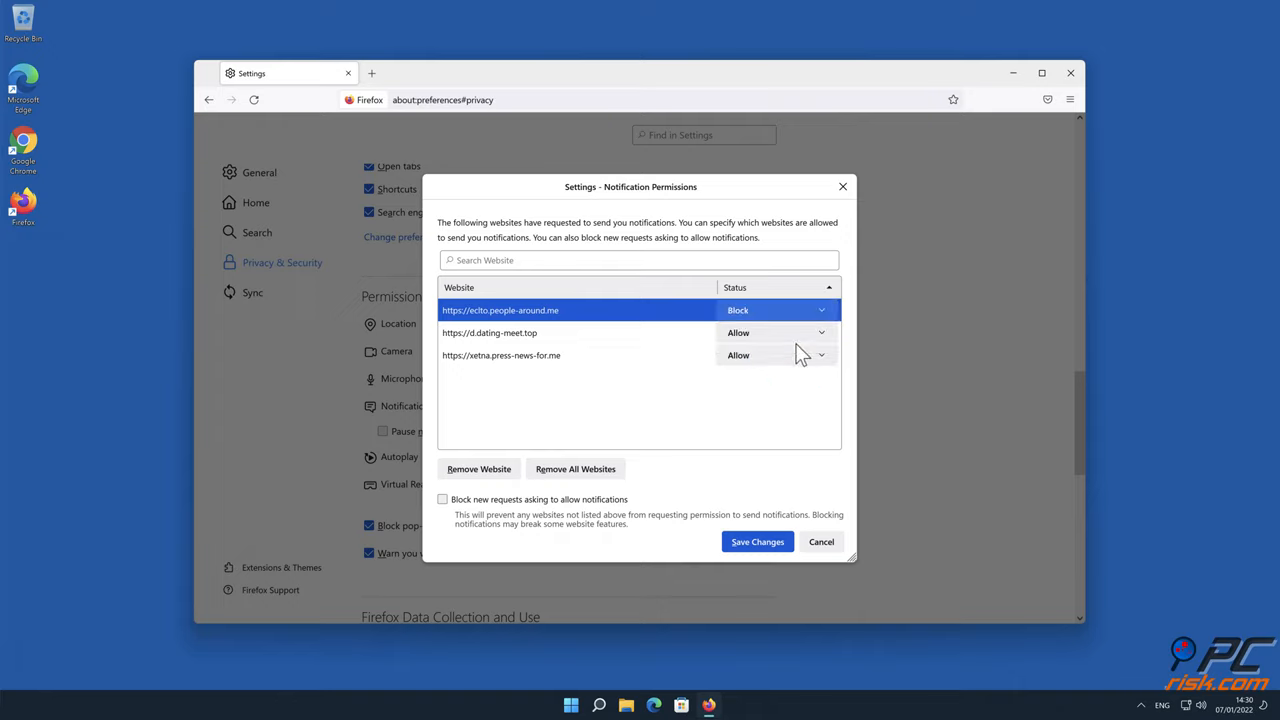
{"action": "left_click", "coordinate": [776, 332]}
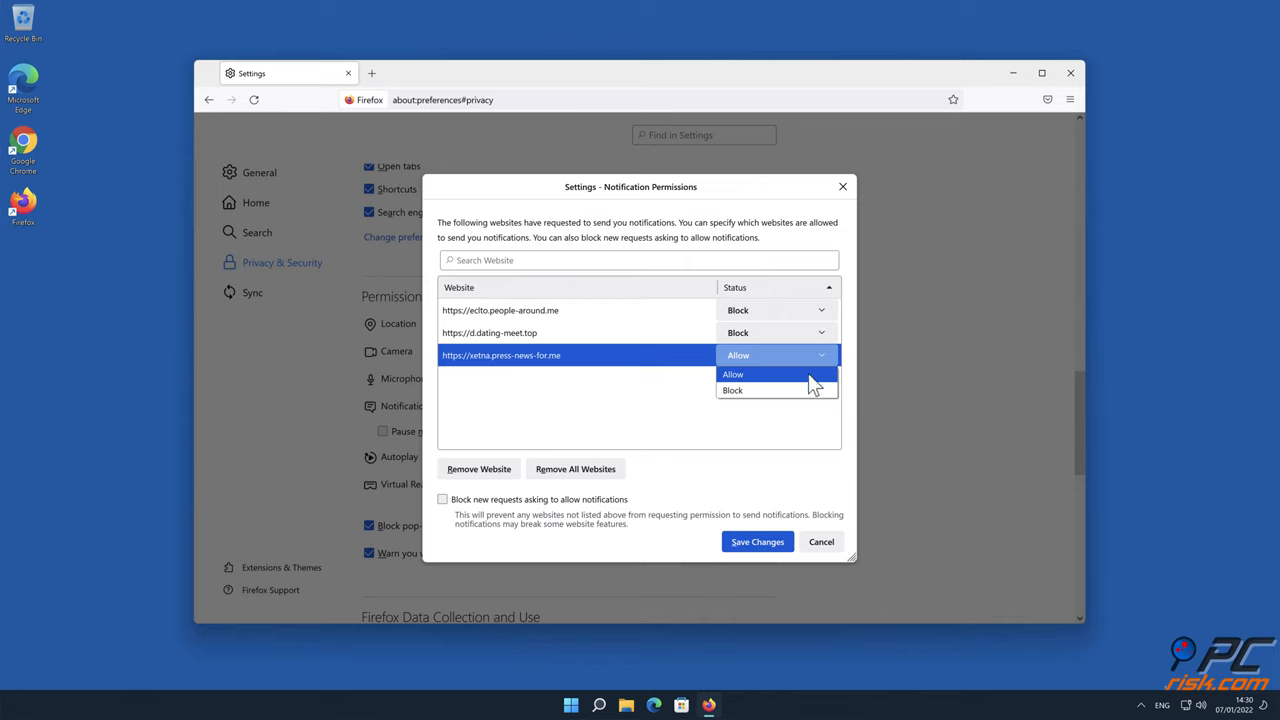
{"action": "left_click", "coordinate": [732, 390]}
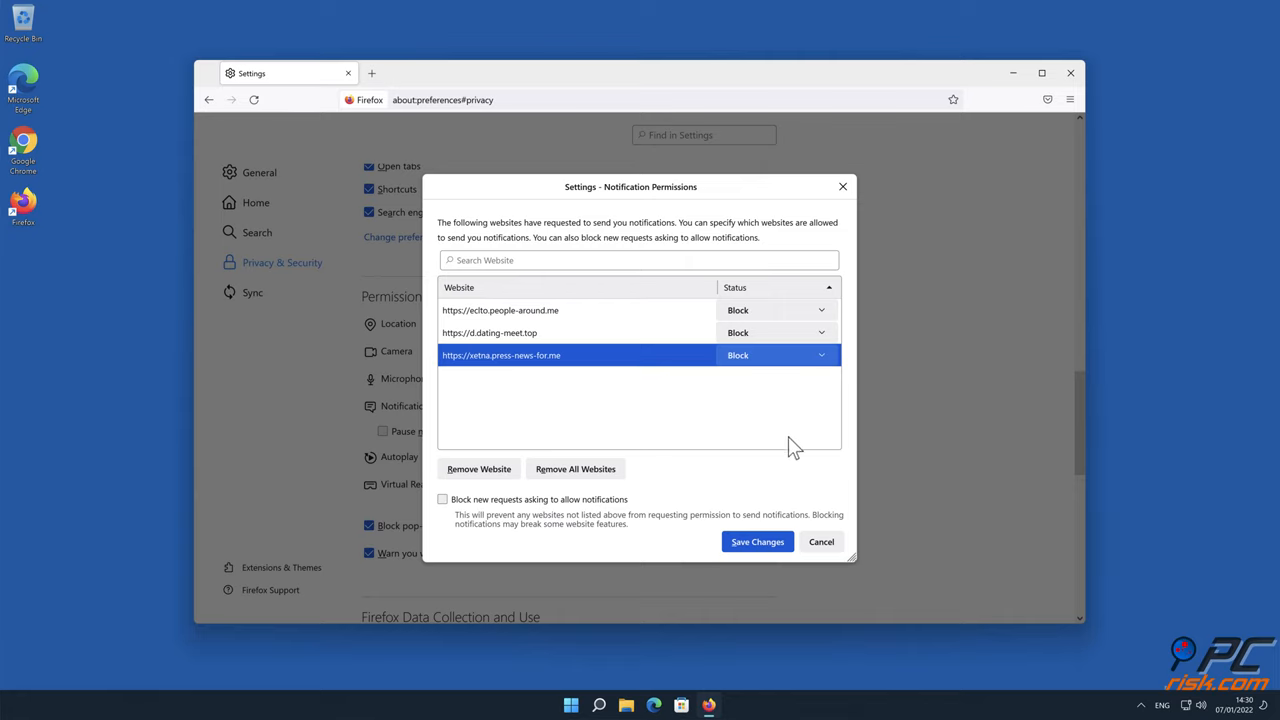